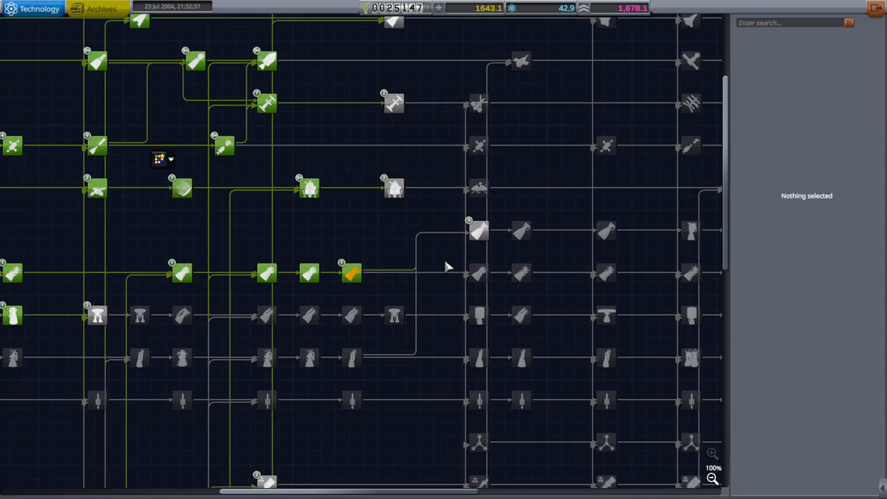
Inspect the 1972-1975 Hydrolox Engines node, then the 2004-2008 Hydrolox Engines node further right
click(478, 230)
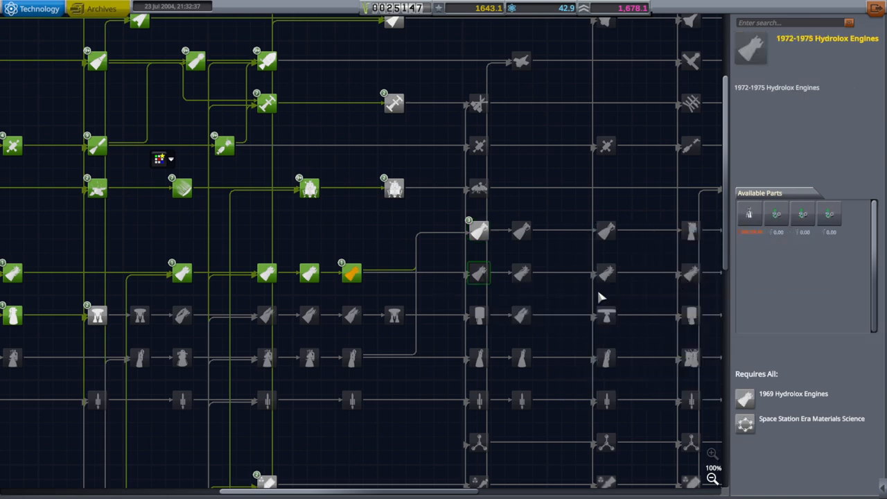
mouse_move(599, 270)
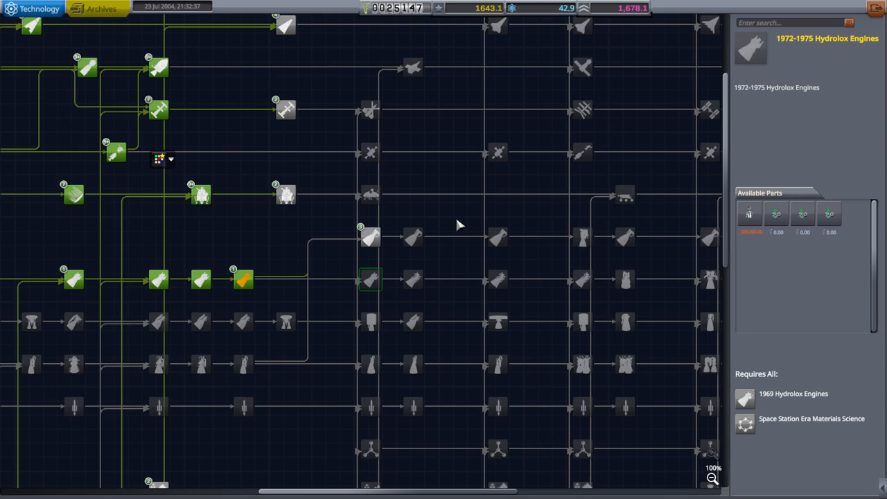
mouse_move(466, 217)
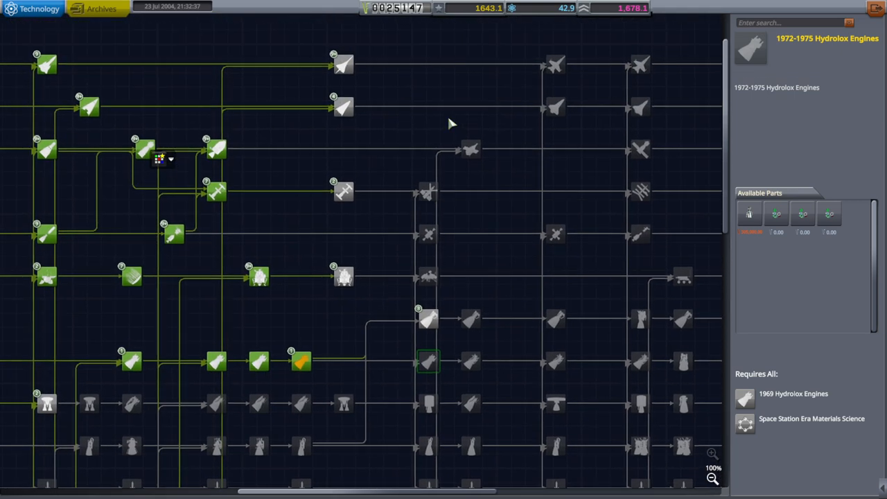
scroll(down, 3)
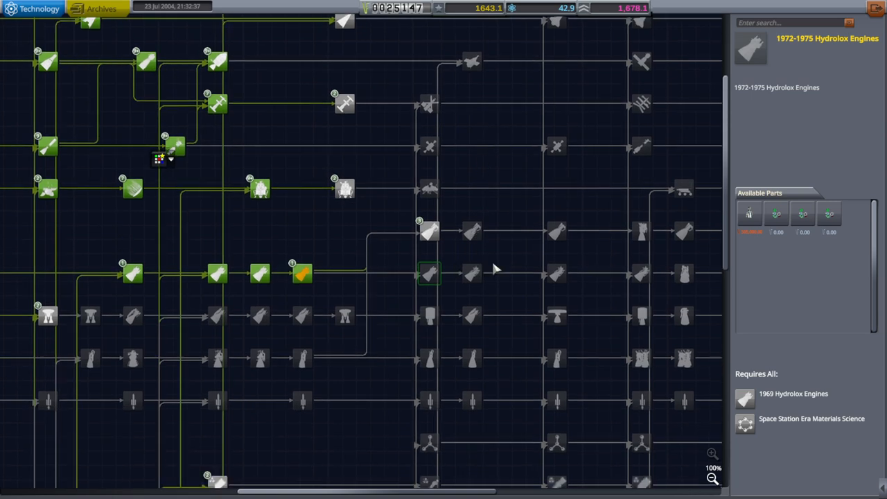
mouse_move(749, 214)
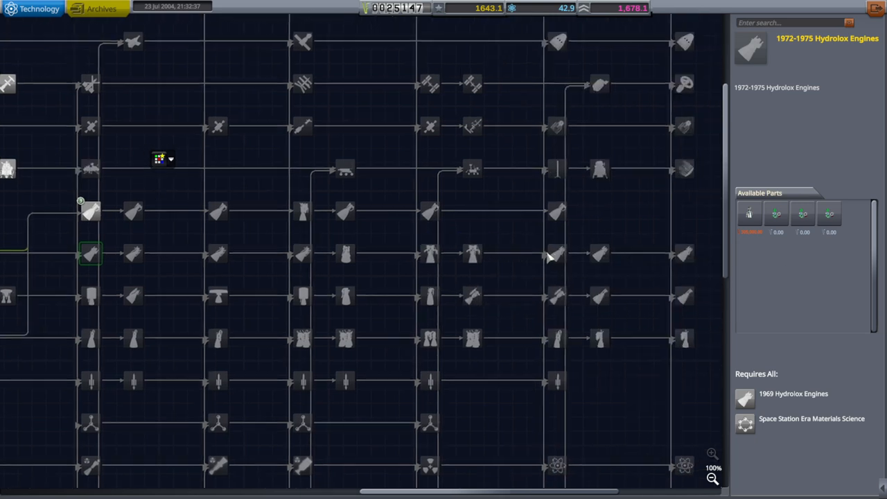
click(472, 252)
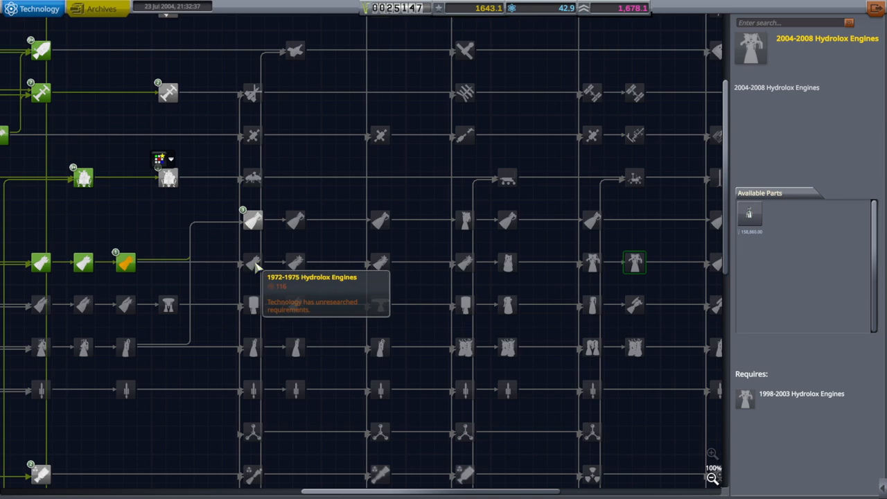
Select the 1972-1975 Hydrolox Engines node and read through the Vulcain 1 engine's stats tooltip
click(252, 262)
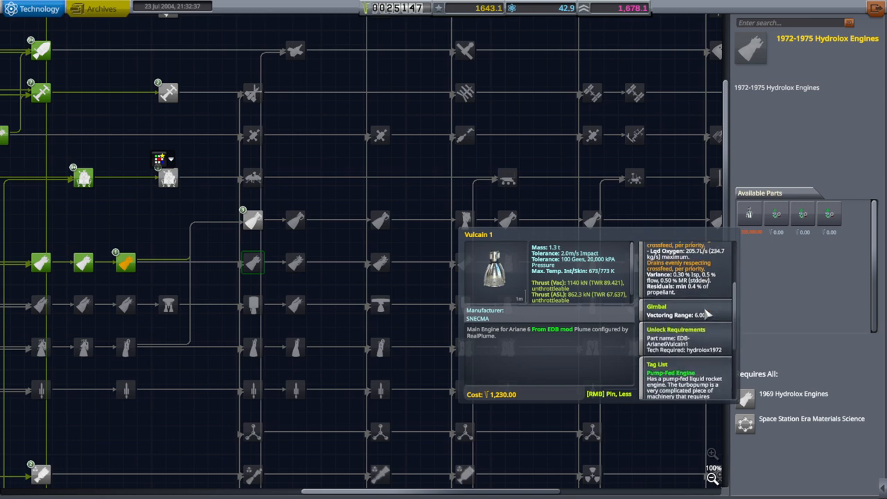
scroll(down, 3)
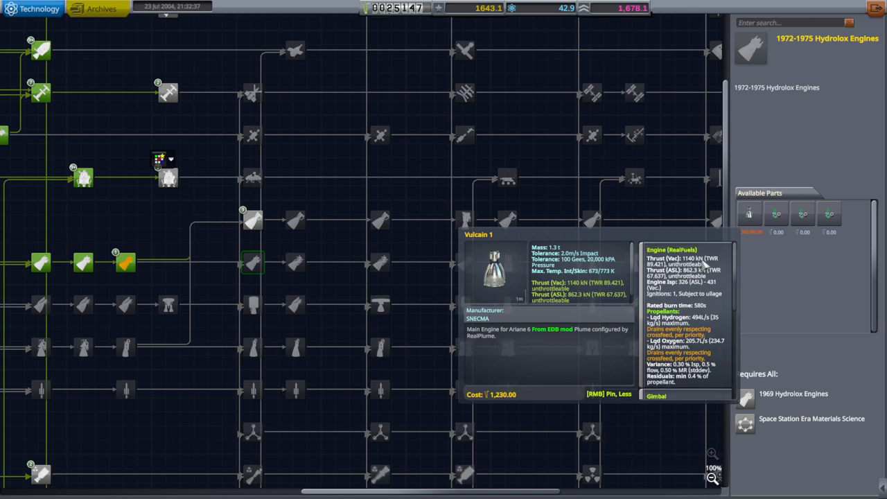
mouse_move(663, 294)
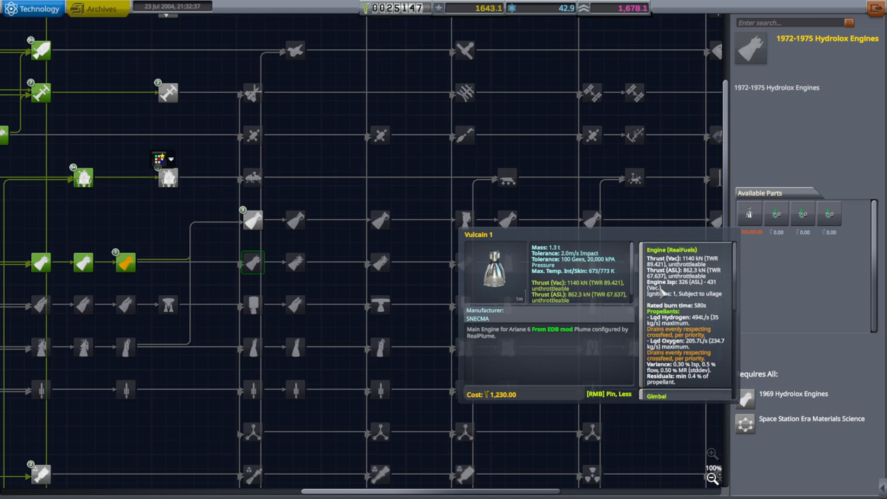
mouse_move(696, 313)
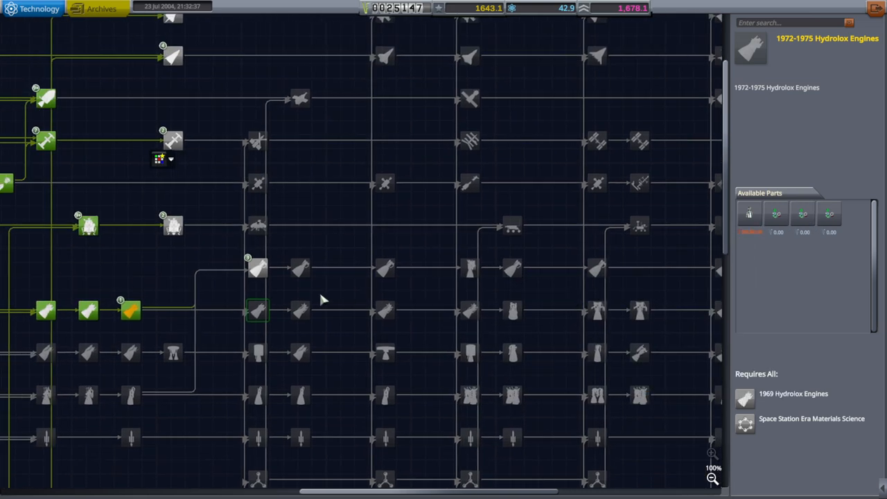
mouse_move(512, 269)
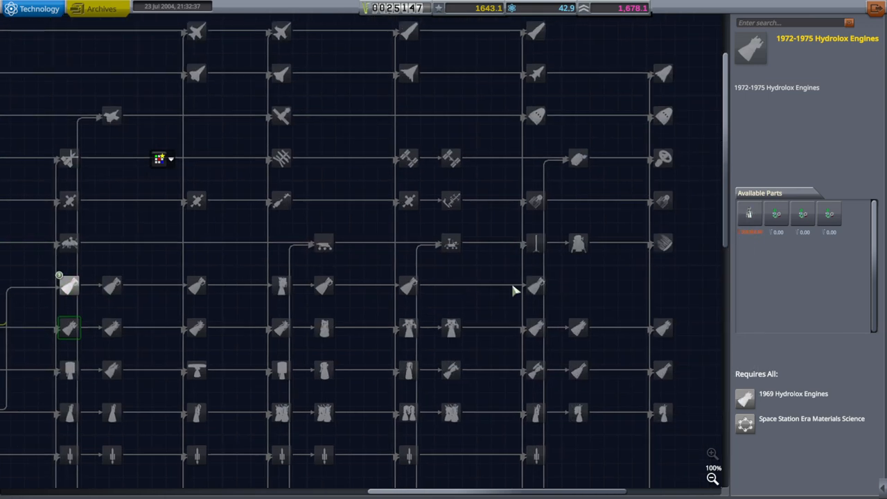
Show the 2004-2008 Hydrolox Engines node details with its single part and prerequisite
click(407, 285)
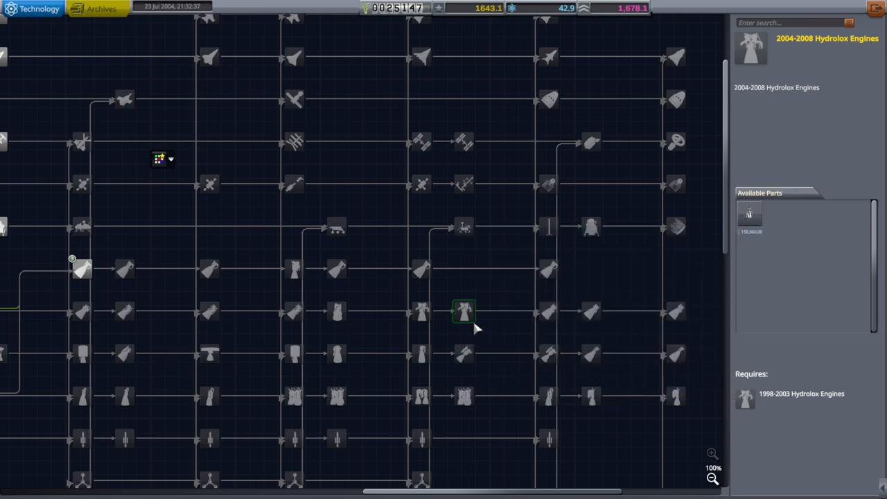
mouse_move(401, 331)
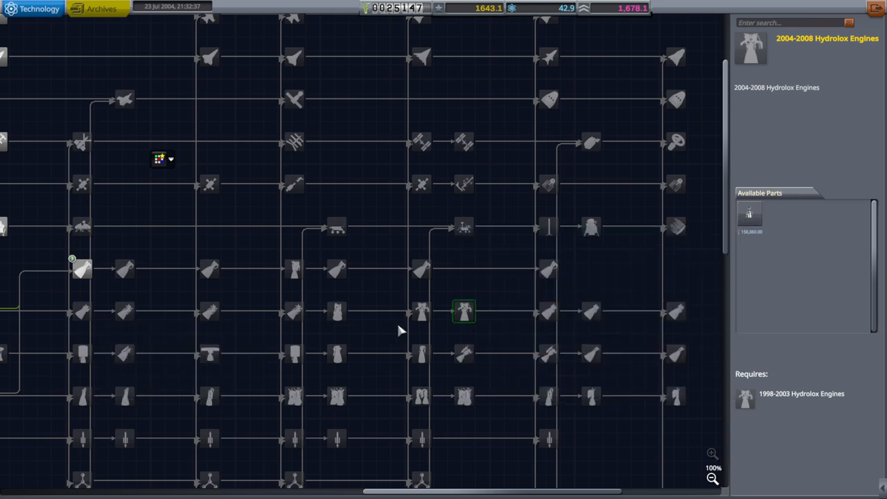
mouse_move(466, 272)
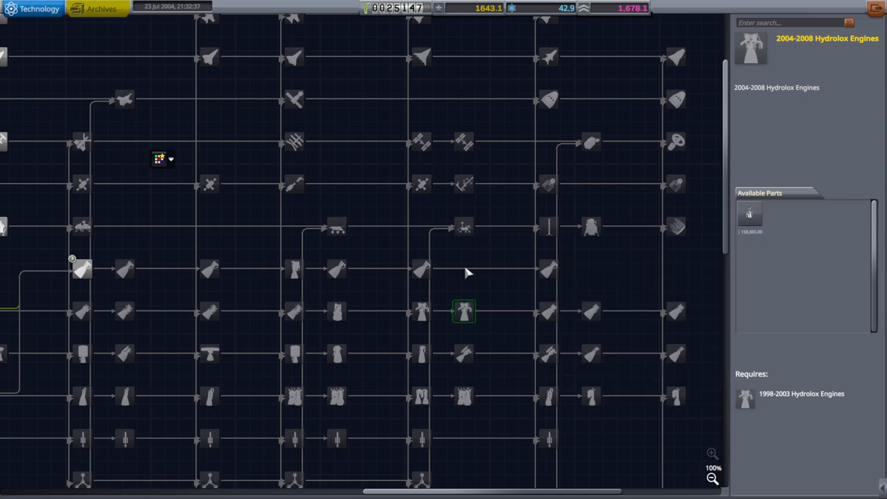
mouse_move(465, 311)
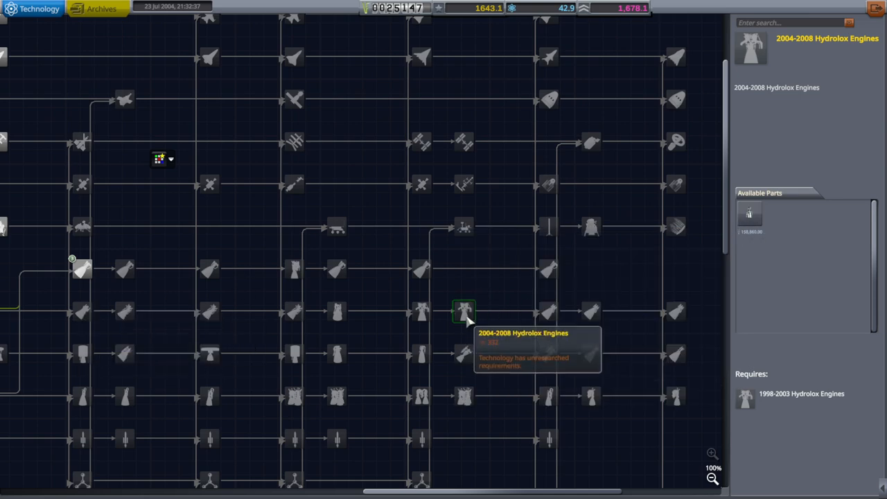
mouse_move(718, 229)
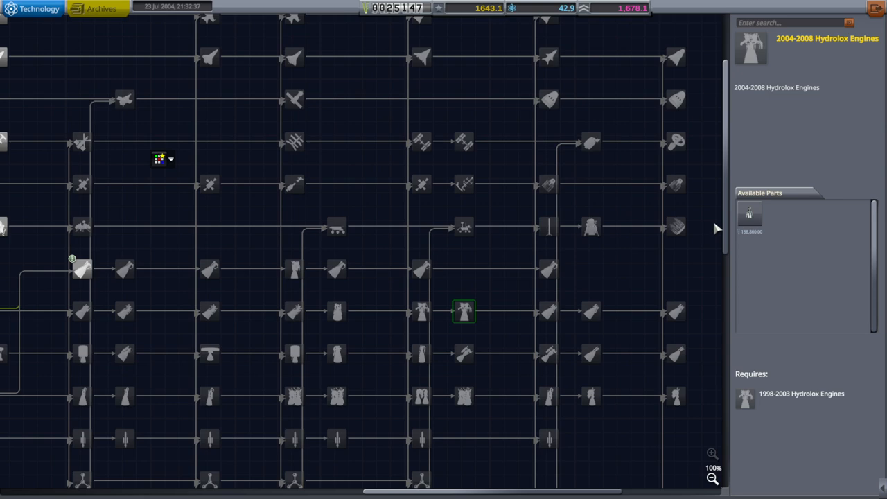
mouse_move(125, 312)
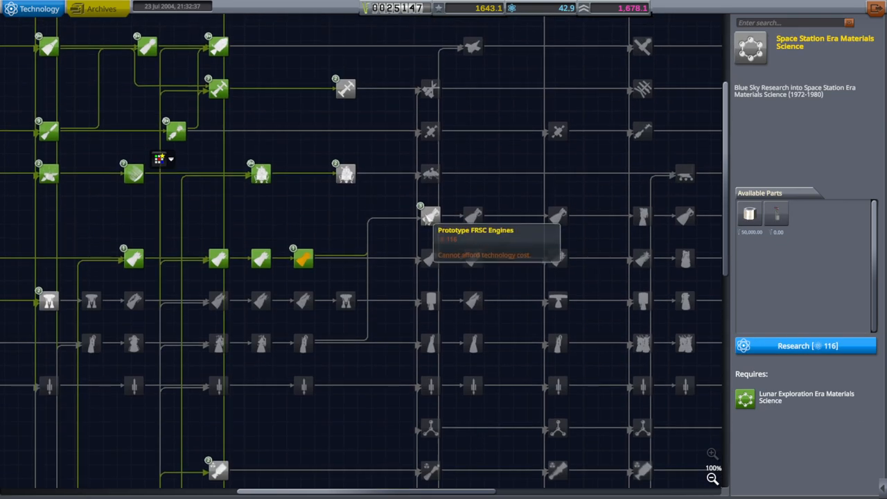
Show the 1972-1975 Hydrolox Engines node details with both unresearched prerequisites
click(430, 260)
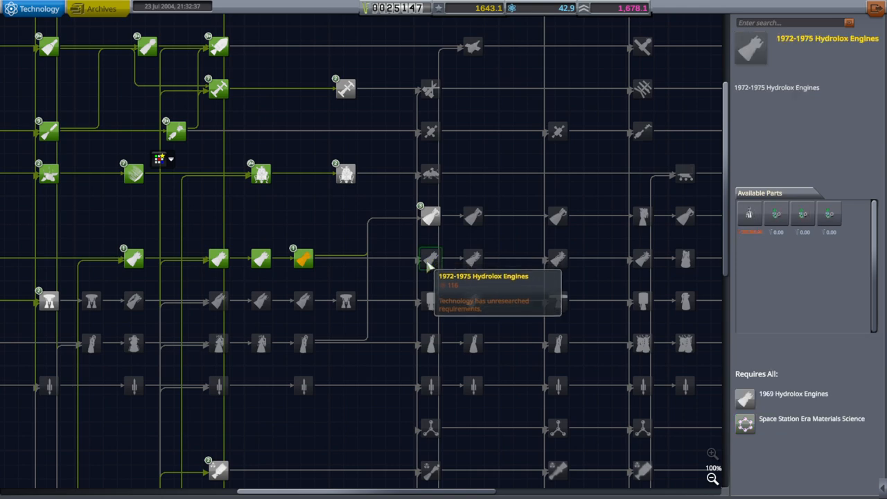
mouse_move(427, 258)
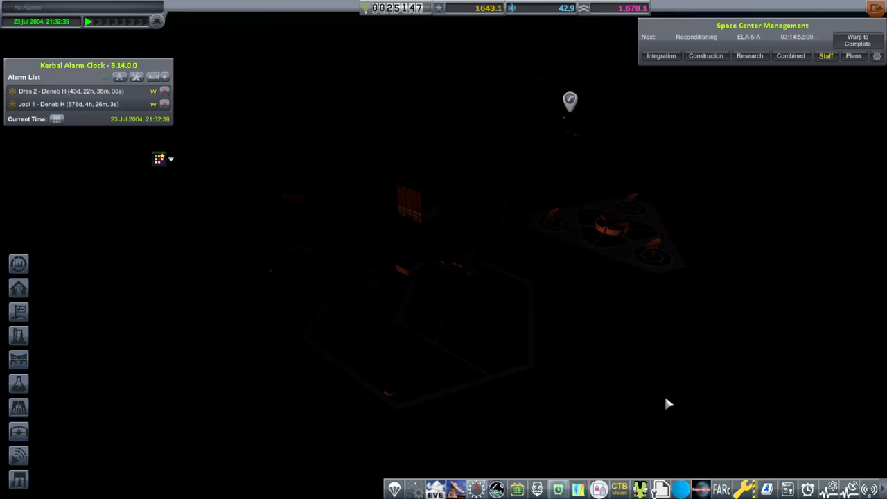
mouse_move(658, 356)
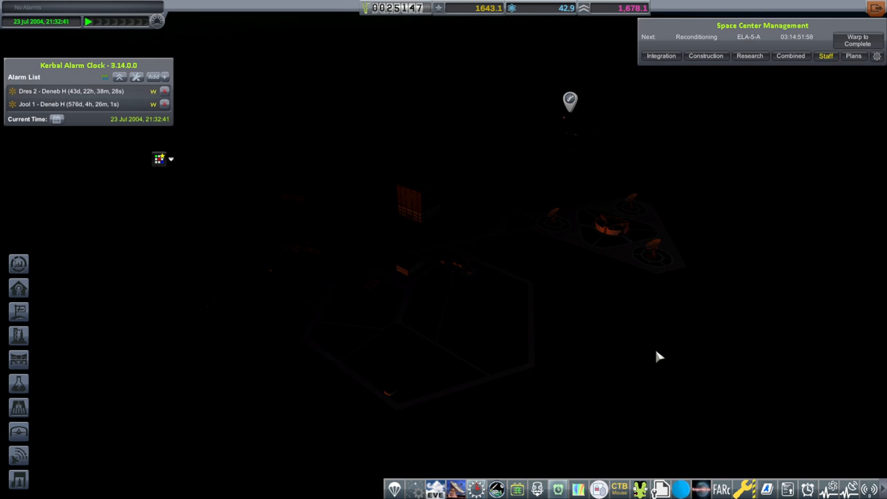
mouse_move(423, 225)
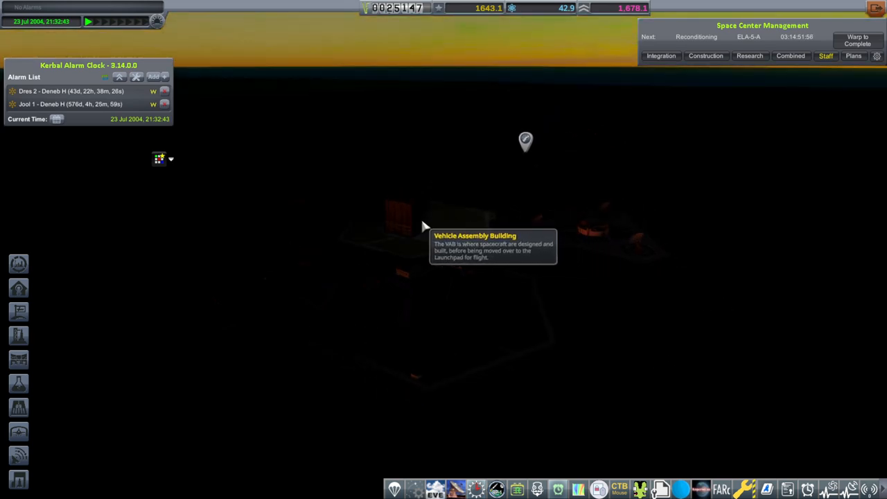
Enter the Vehicle Assembly Building, bringing up the Looney 4 craft in the editor
click(416, 228)
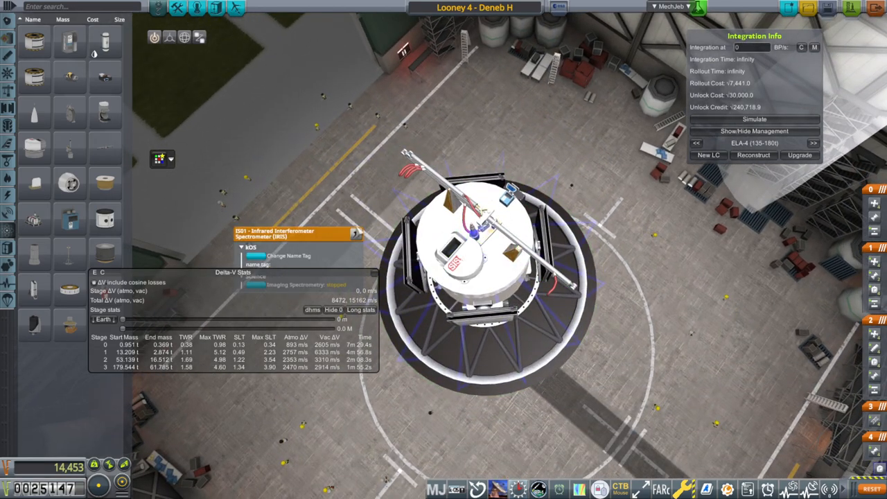
drag(299, 233, 312, 68)
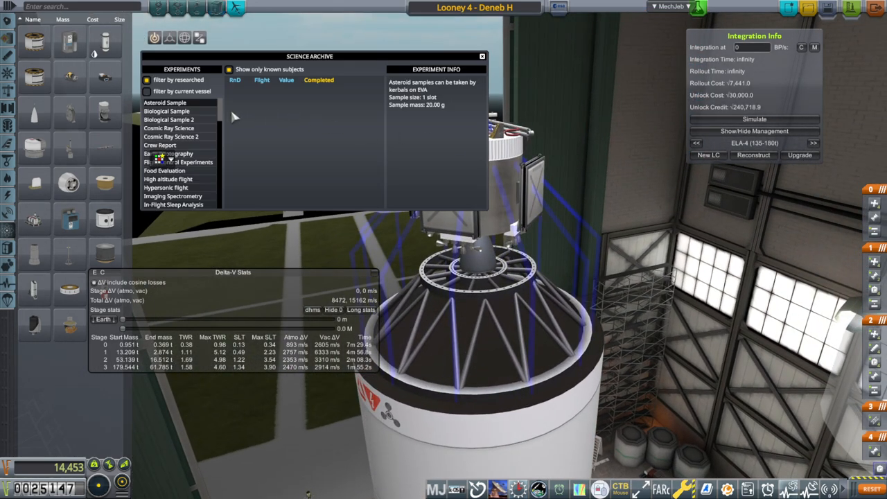
View Micrometeorite Detection's completed science values for Venus, Phobos, Moon and Mars in the Science Archive
scroll(down, 3)
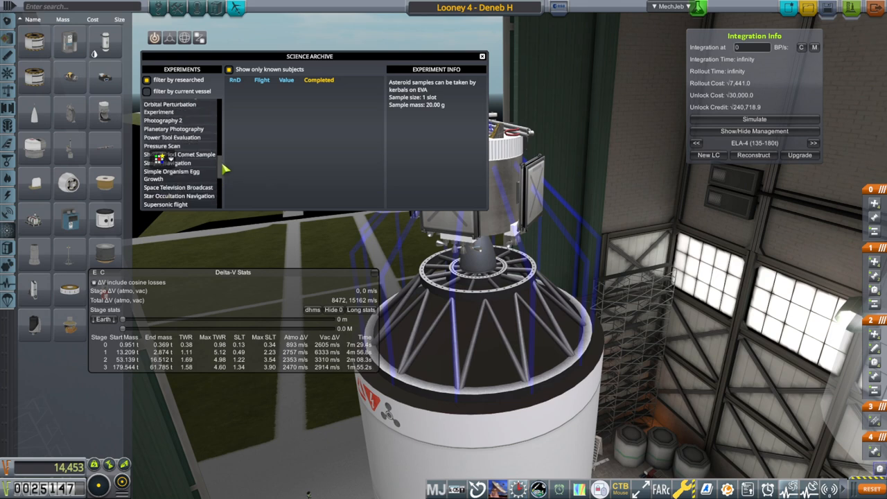
click(177, 117)
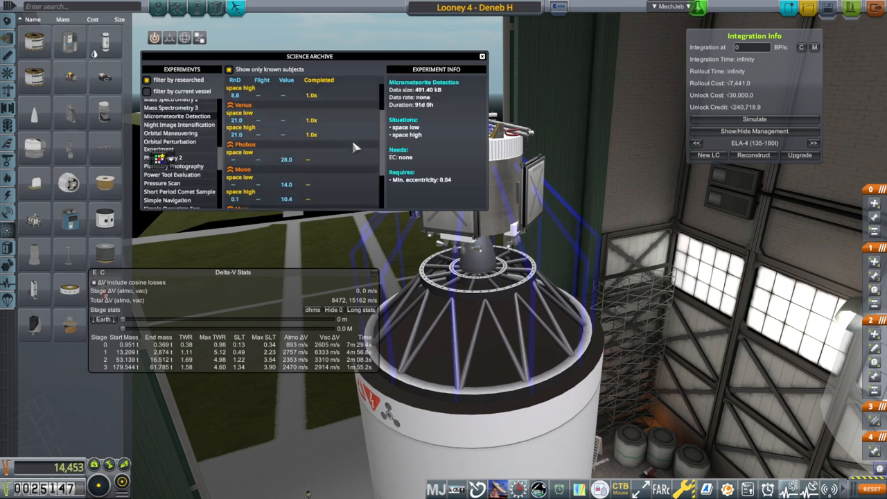
scroll(down, 3)
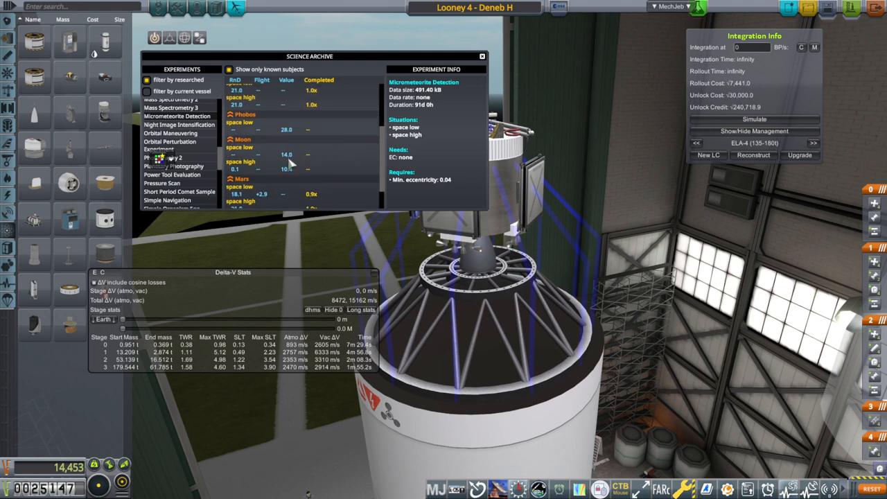
mouse_move(291, 178)
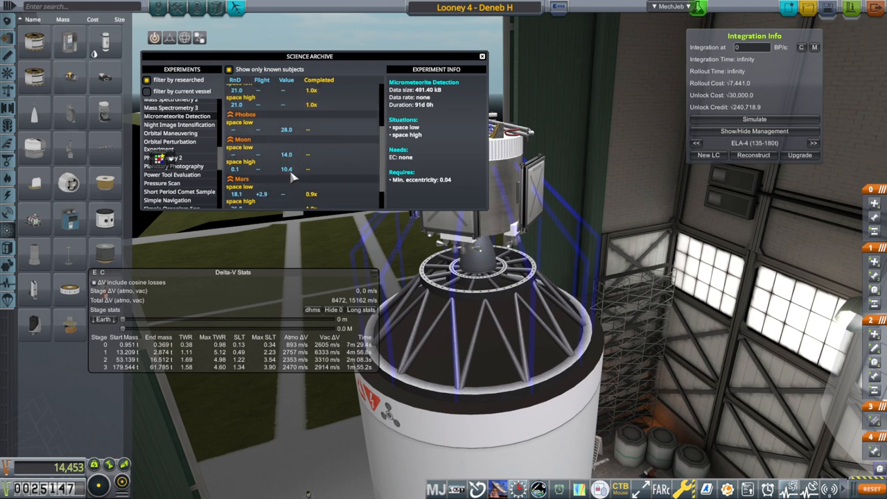
mouse_move(525, 79)
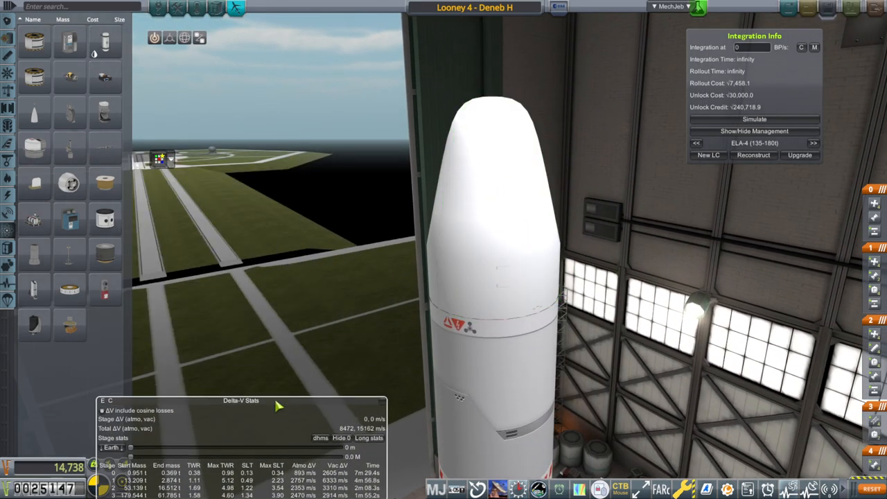
mouse_move(104, 145)
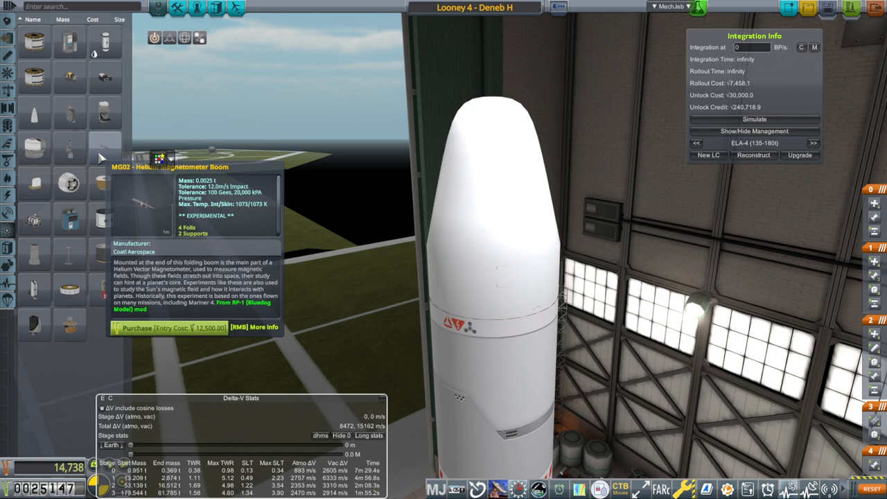
mouse_move(33, 150)
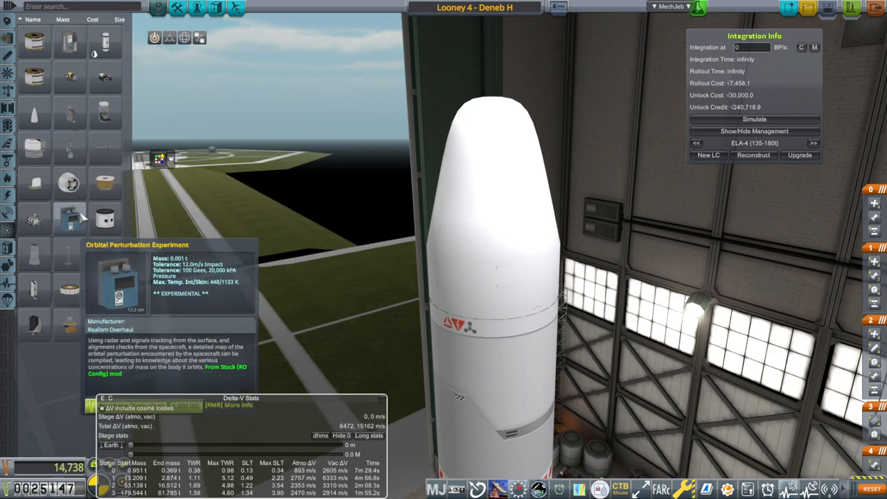
mouse_move(638, 247)
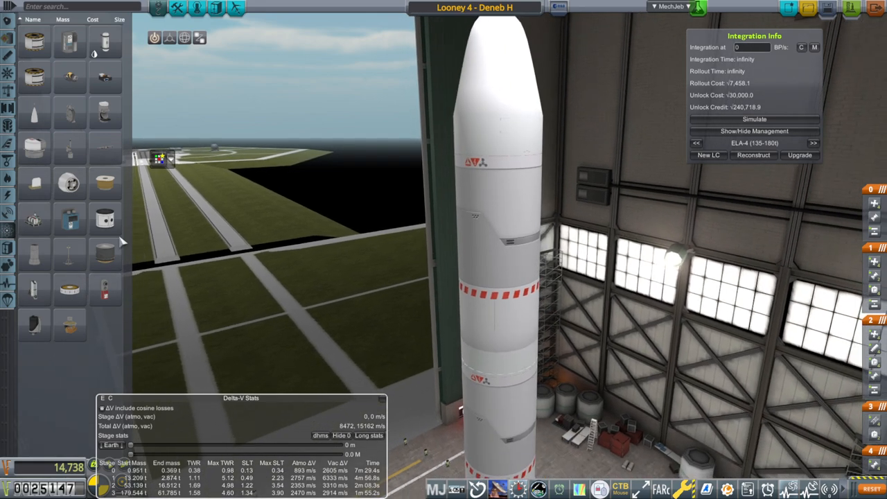
mouse_move(69, 219)
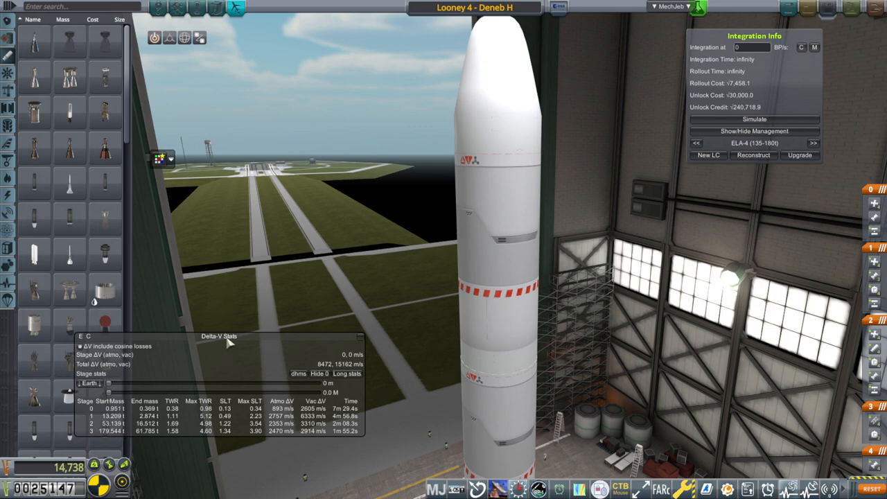
Move the Delta-V stats window aside and compare J-2 engine configurations and unlock prices on Looney 4
drag(219, 337, 312, 6)
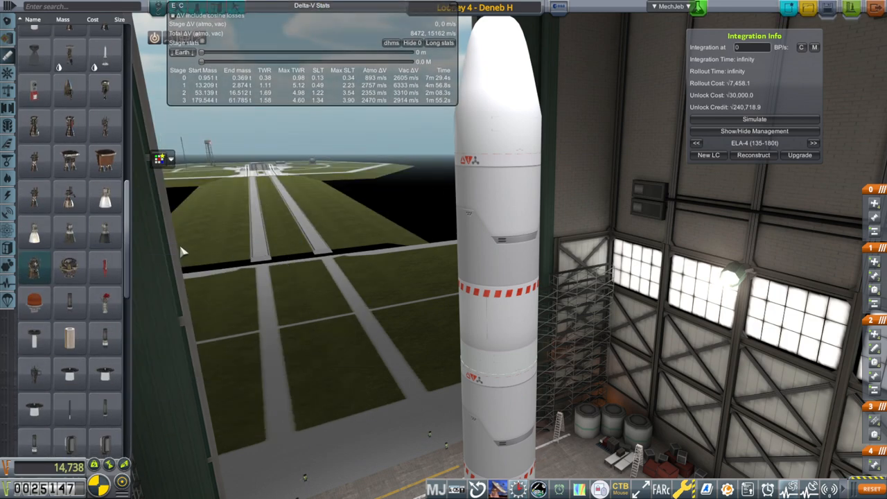
mouse_move(105, 128)
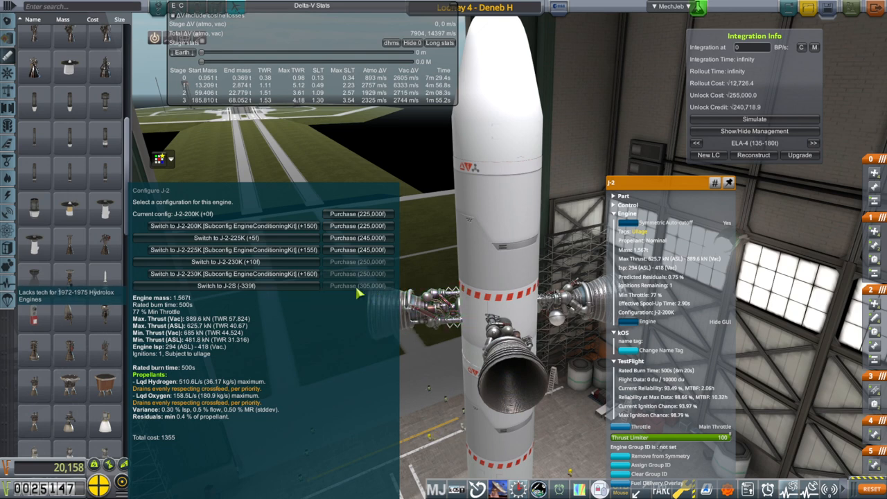
click(223, 285)
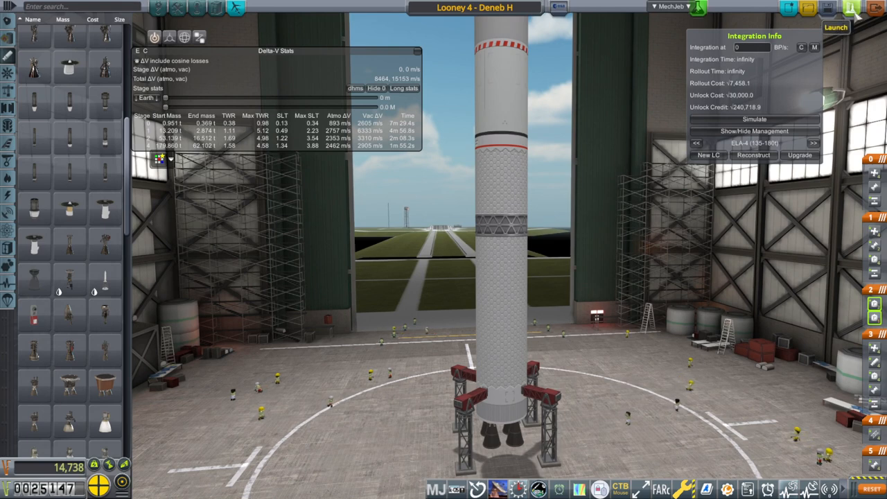
Attempt to integrate Looney 4 and acknowledge the locked prototype engine configuration warning
click(835, 28)
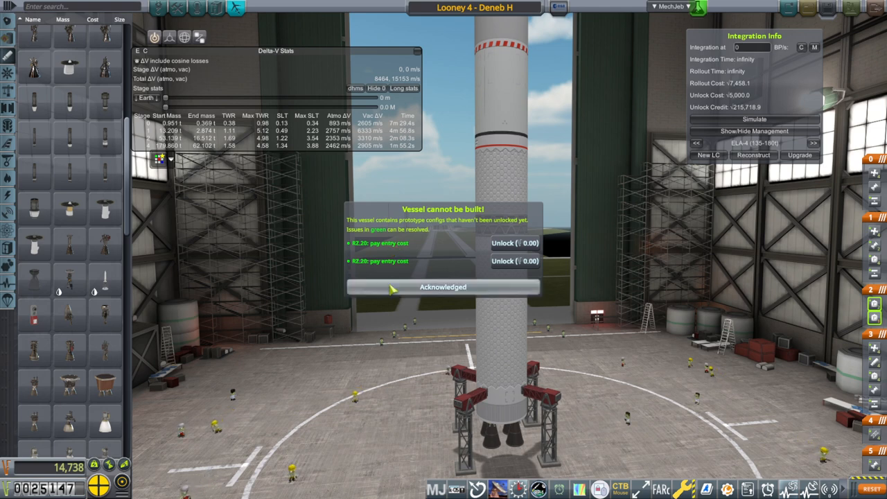
click(444, 287)
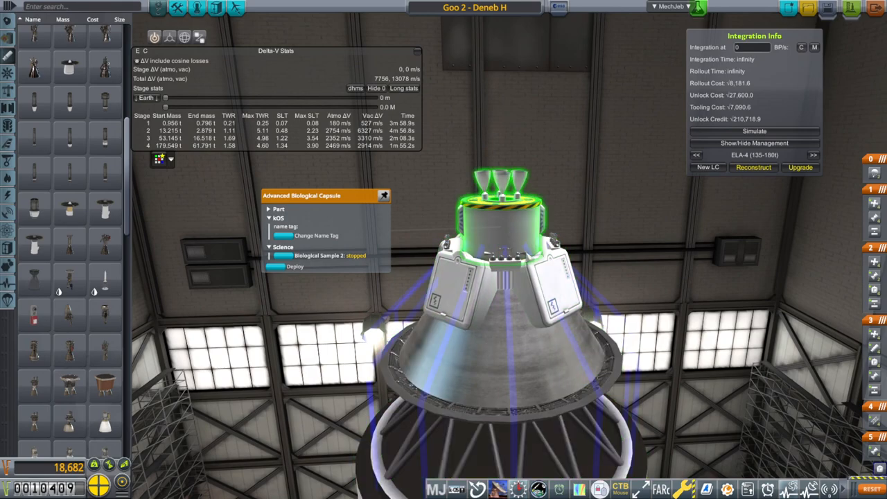
Rotate the view to inspect the Goo 2 capsule's biological capsule and solar panels
drag(486, 312, 541, 242)
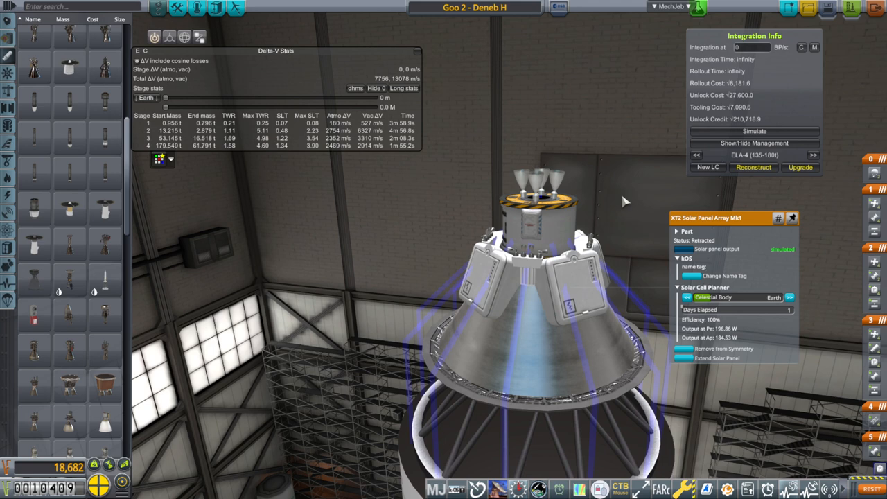
mouse_move(367, 97)
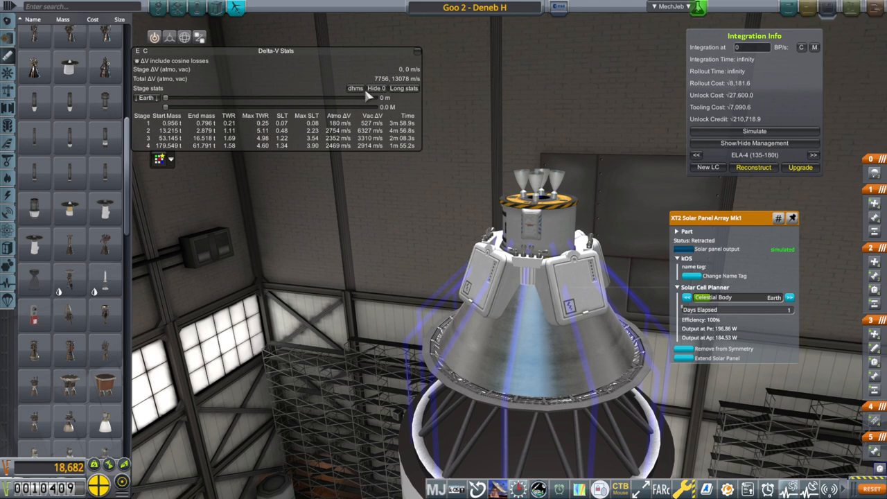
mouse_move(595, 214)
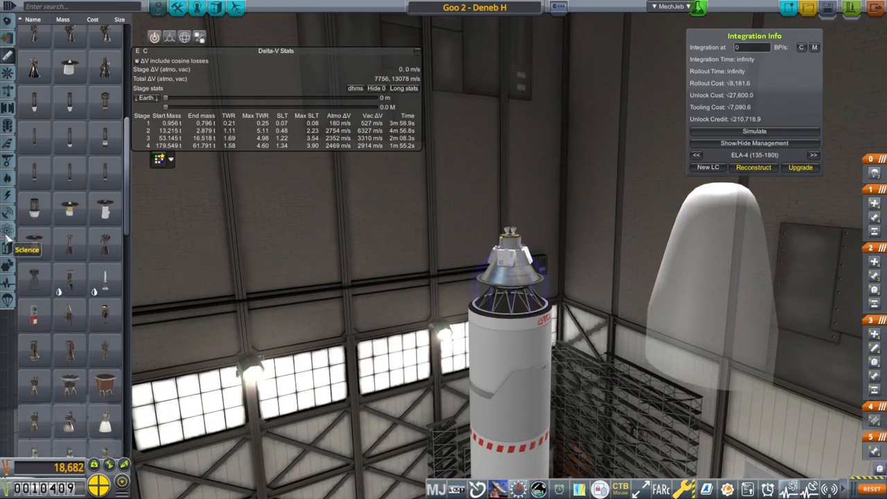
Enclose the Goo 2 capsule in its fairing ahead of integration
click(7, 238)
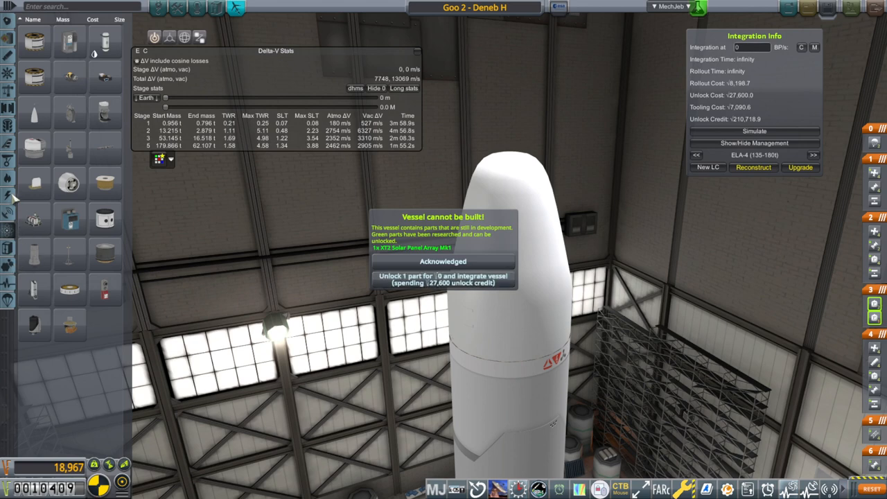
mouse_move(307, 234)
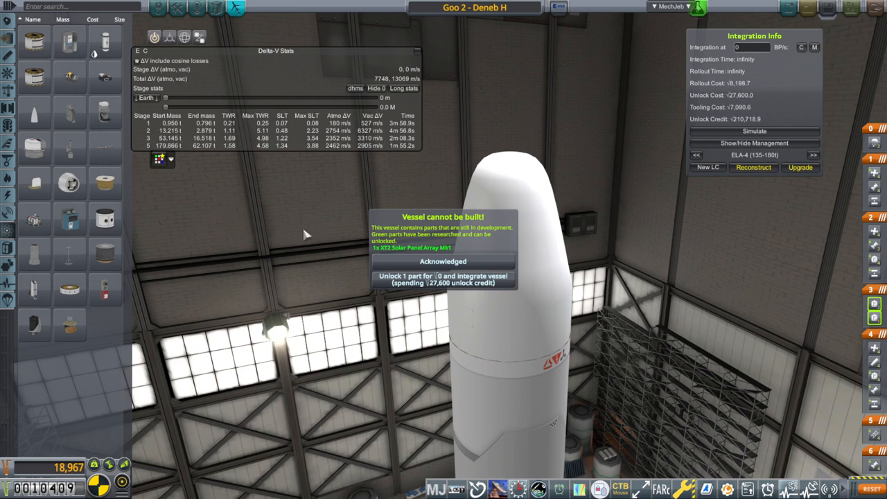
mouse_move(311, 229)
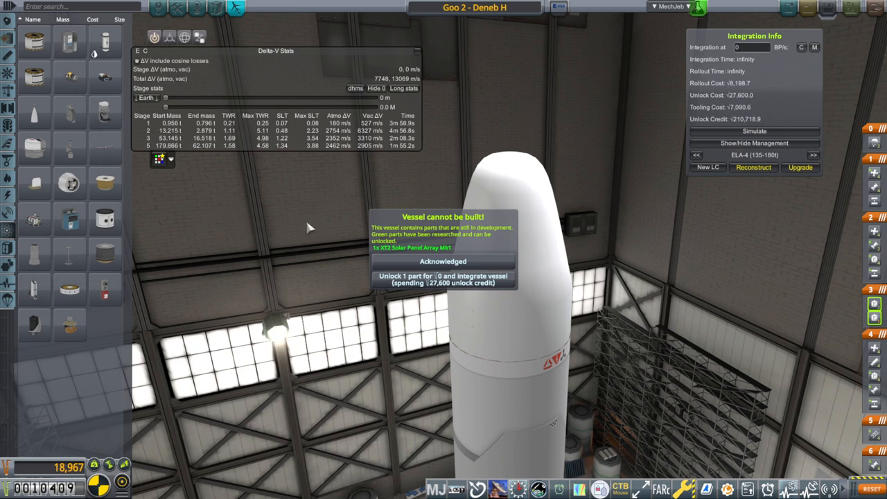
mouse_move(285, 215)
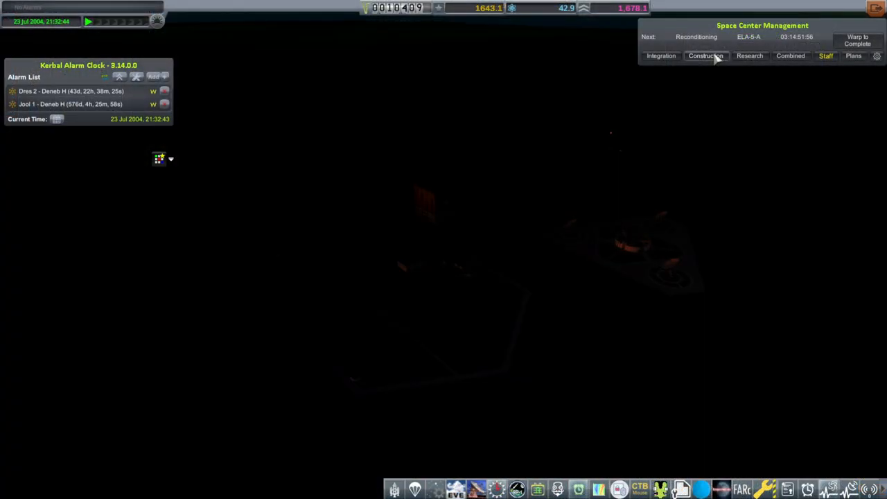
Show the Construction list with Looney 4 and Goo 2 under construction
click(706, 55)
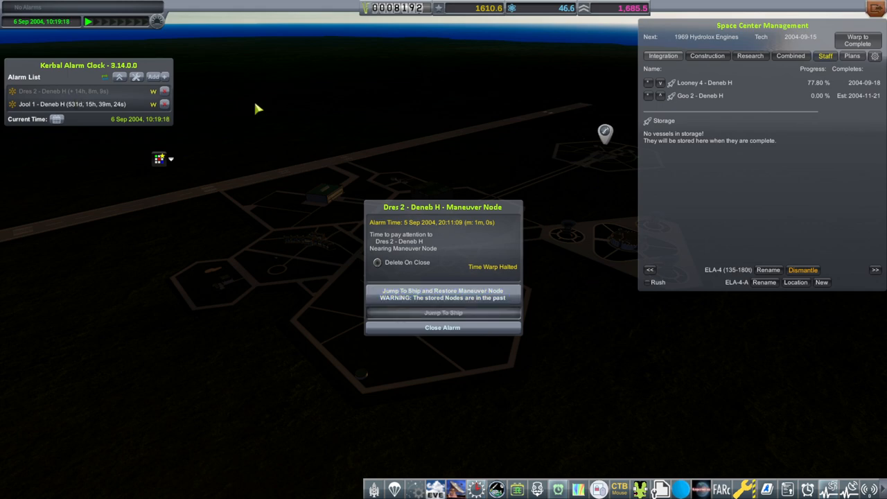
mouse_move(95, 102)
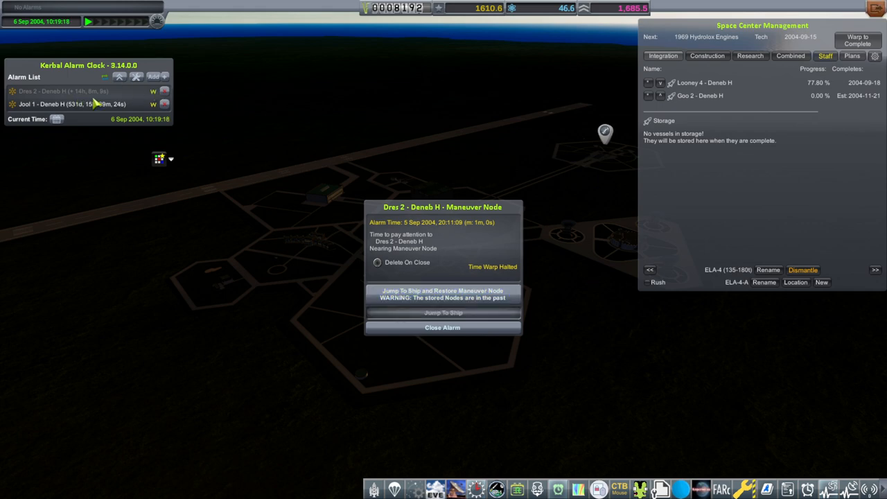
Jump to the Dres 2 probe and restore its maneuver node from the alarm
click(444, 313)
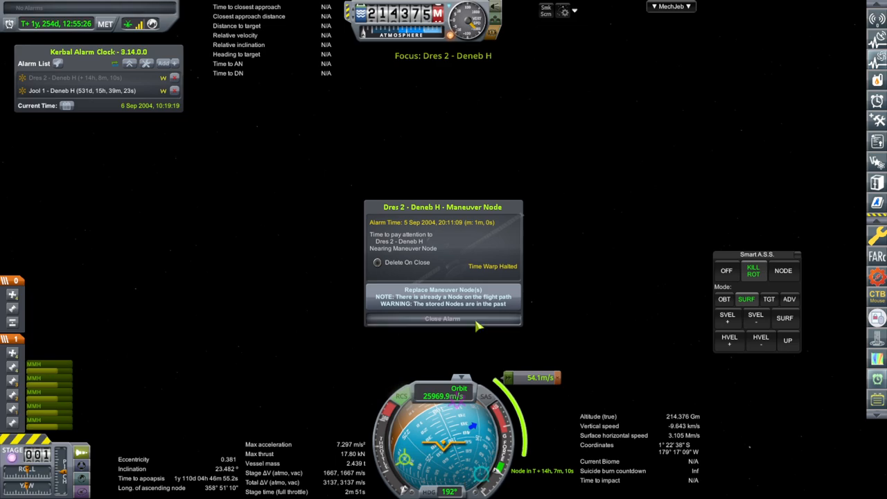
Dismiss the alarm, set Earth as Dres 2's target and adjust the prograde part of the burn
click(442, 319)
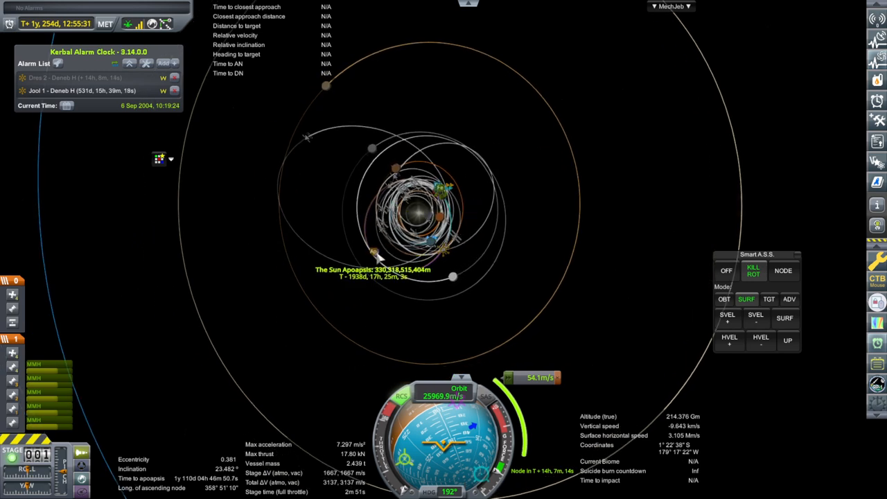
mouse_move(546, 160)
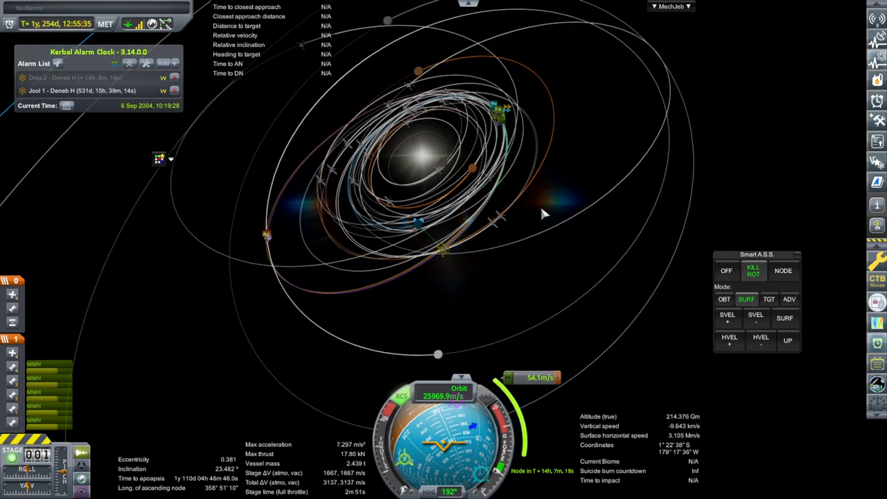
click(430, 229)
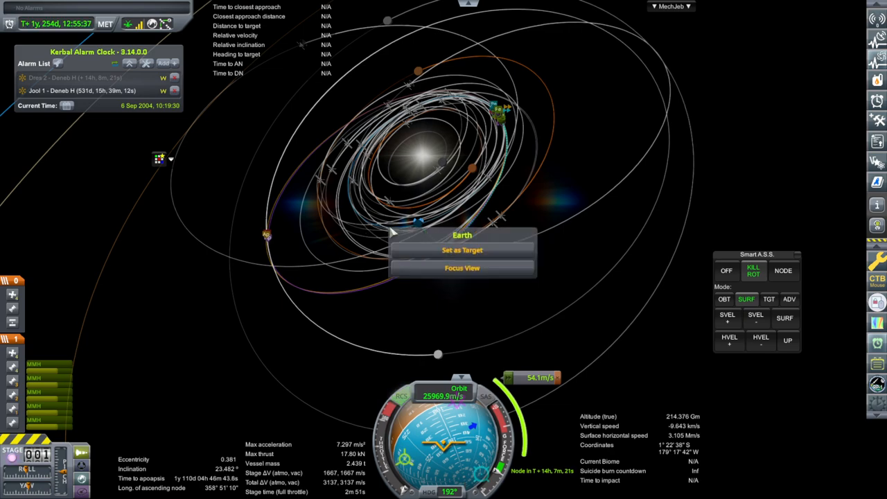
click(461, 269)
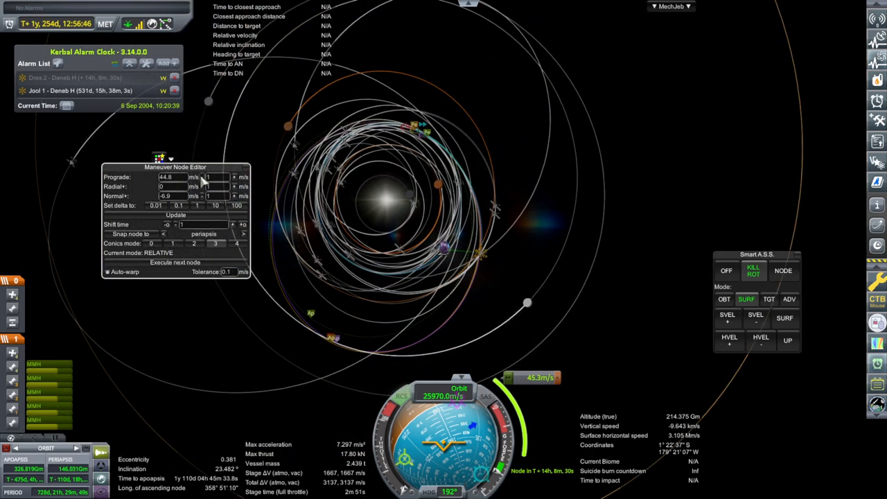
click(233, 177)
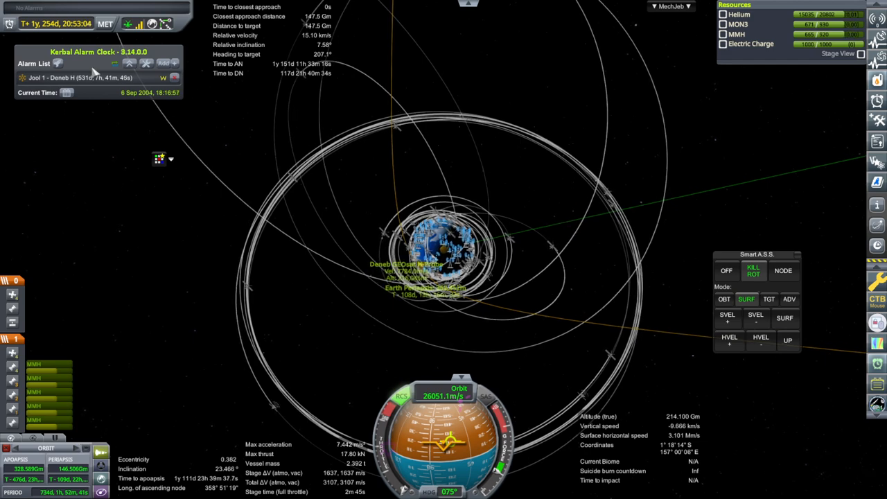
Create an SOI change alarm for Dres 2 and pause the game
click(163, 64)
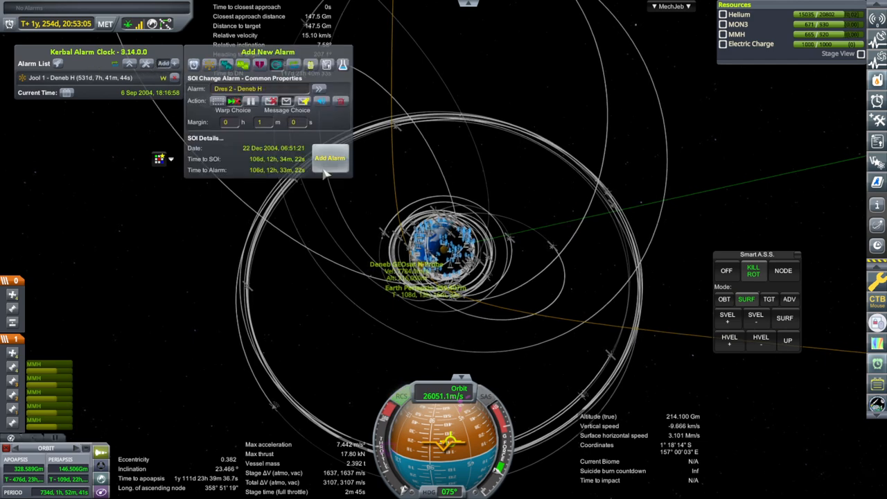
click(330, 158)
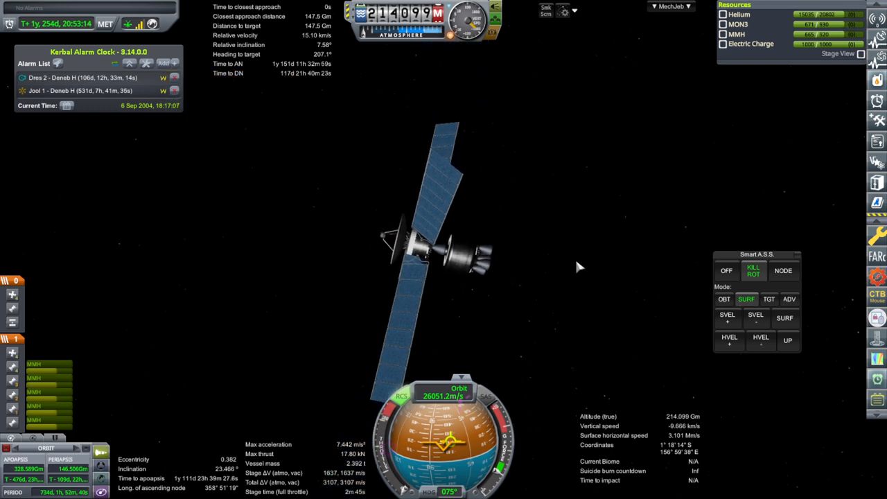
key(Escape)
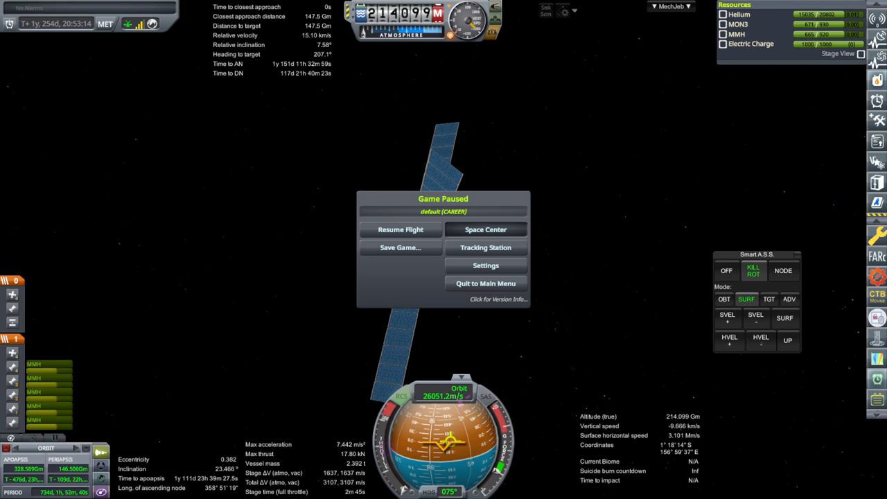
Return to the Space Center, launch the pad rocket and hold attitude with Smart A.S.S
click(485, 231)
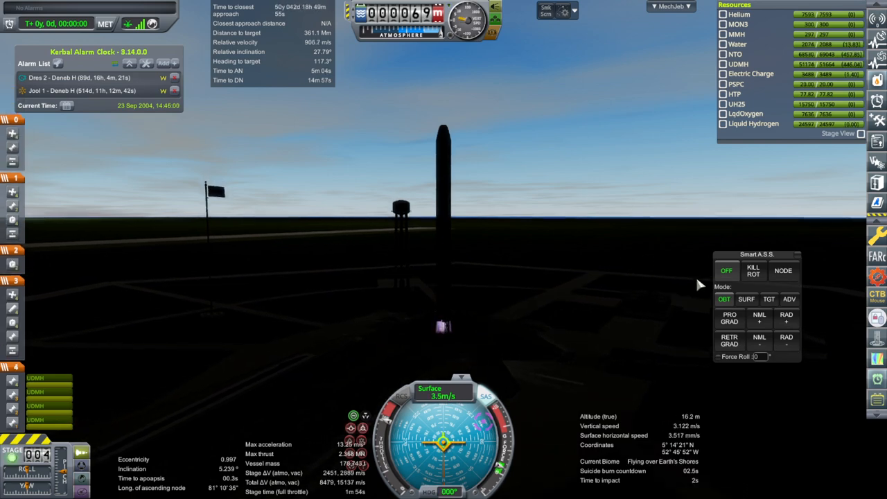
click(746, 300)
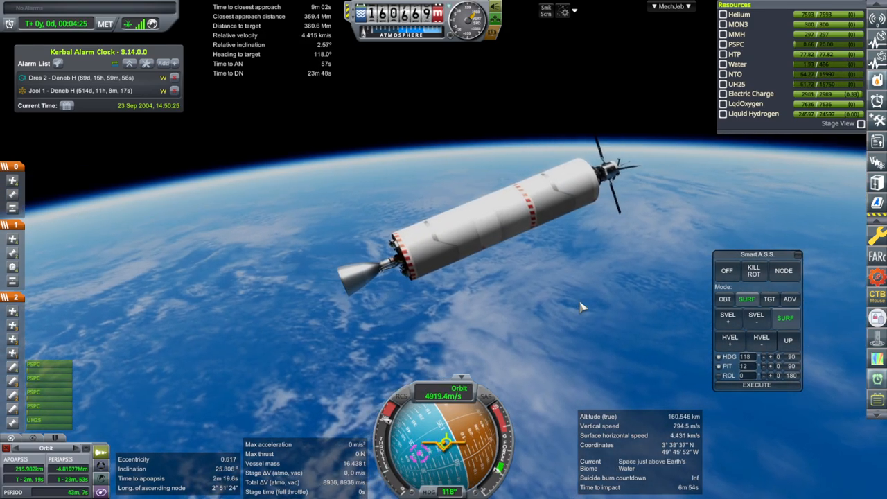
Stage the probe free and start the Magnetic Scan and Orbital Perturbation experiments
key(space)
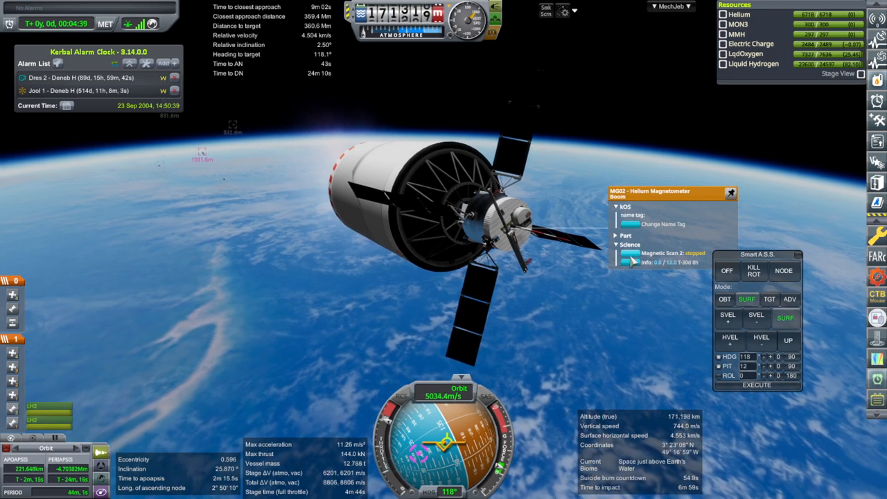
click(730, 193)
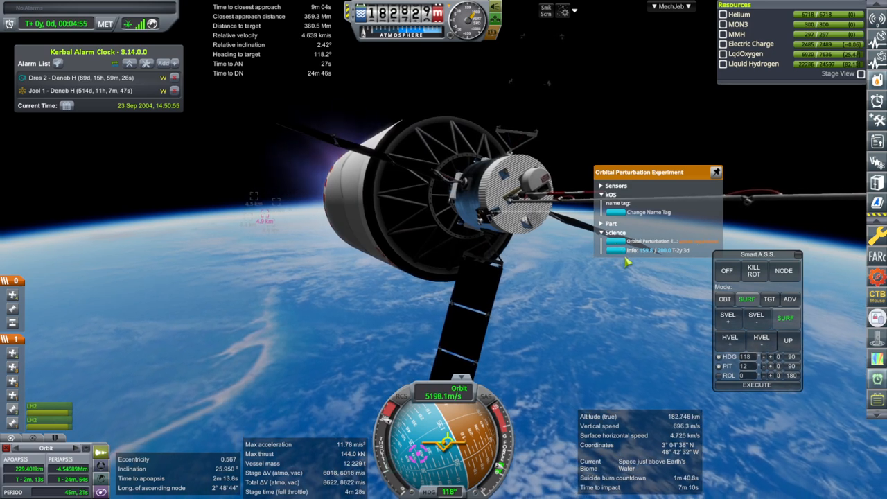
click(715, 172)
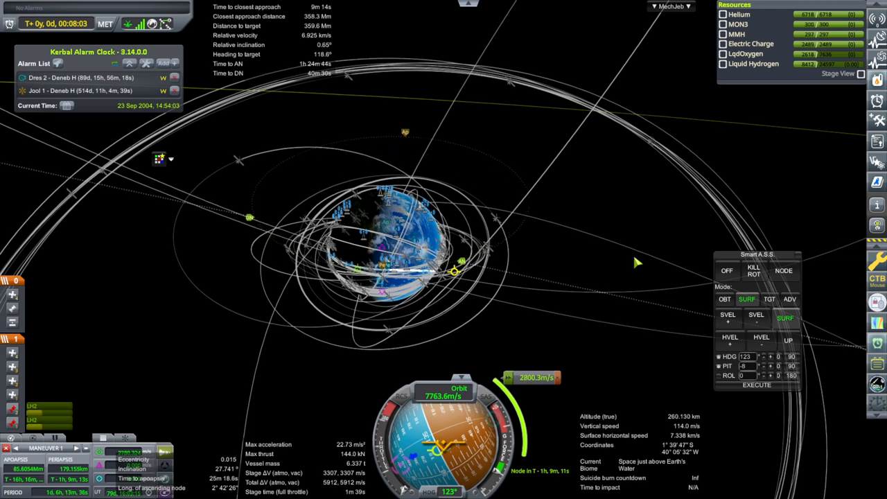
Zoom the map view toward the Moon's orbit
scroll(down, 3)
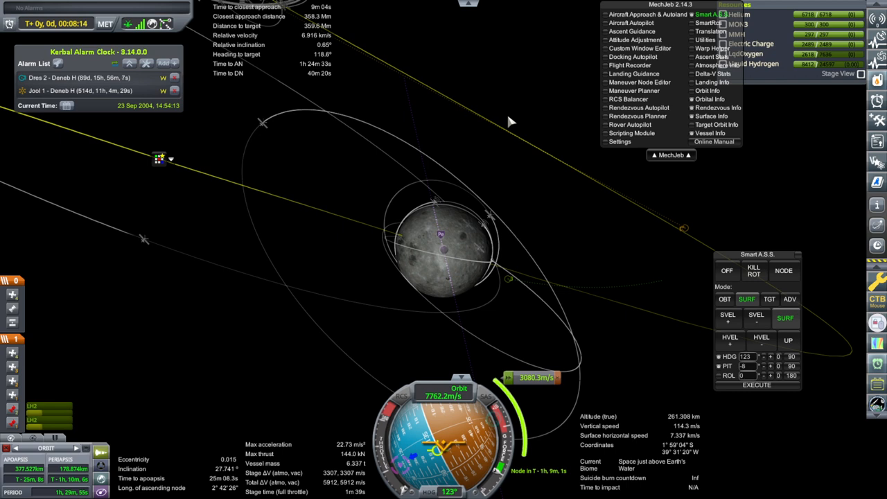
mouse_move(702, 192)
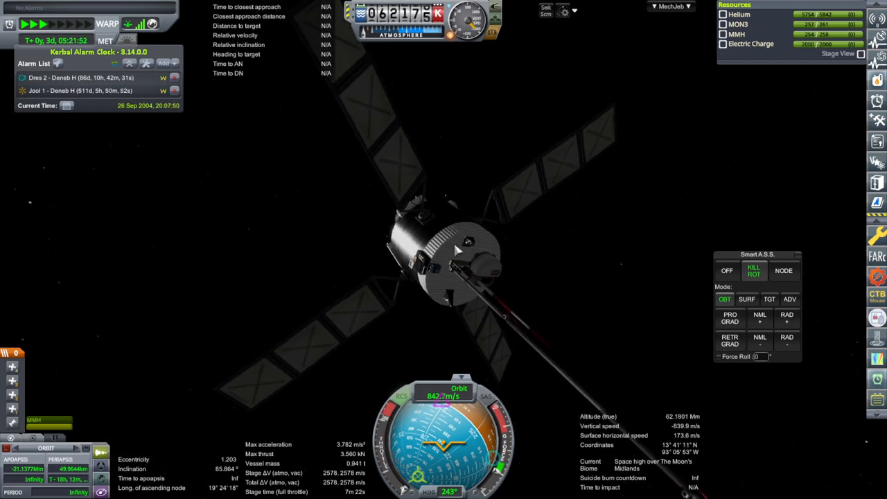
Continue the probe's flight over the Moon and pause the game
click(458, 250)
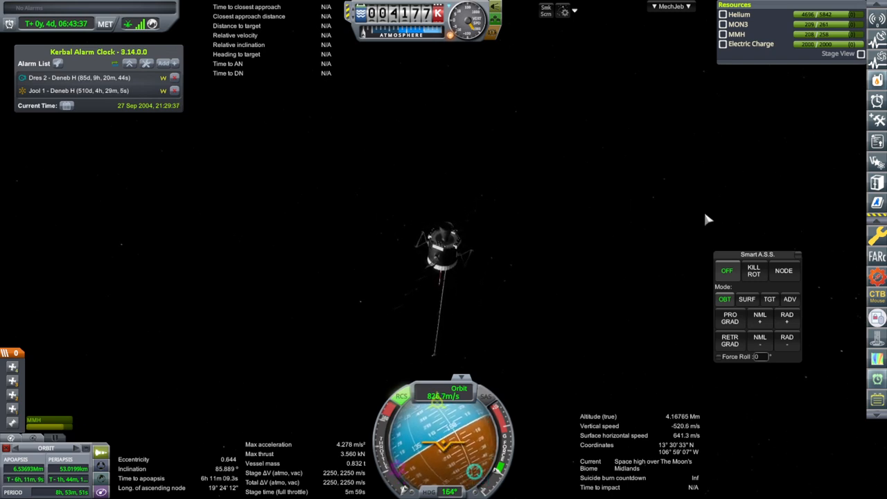
key(Escape)
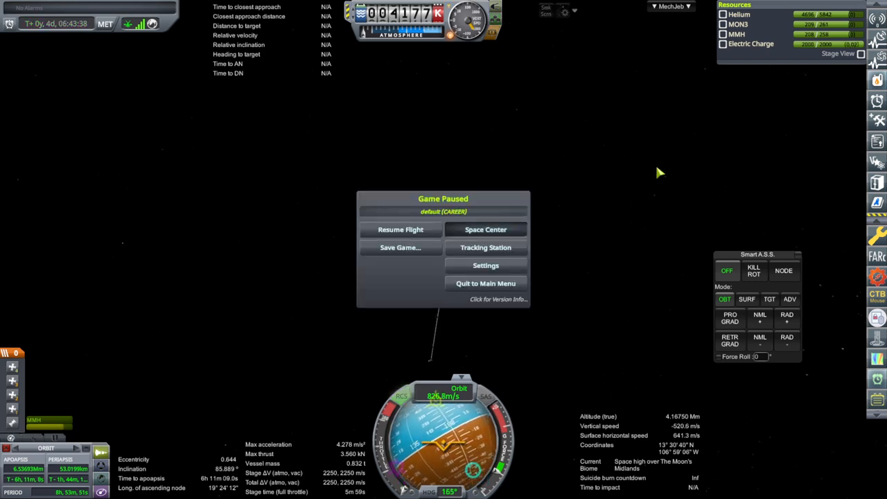
Return to the Space Center and roll the stored Goo 2 vessel out to the launch pad
click(485, 230)
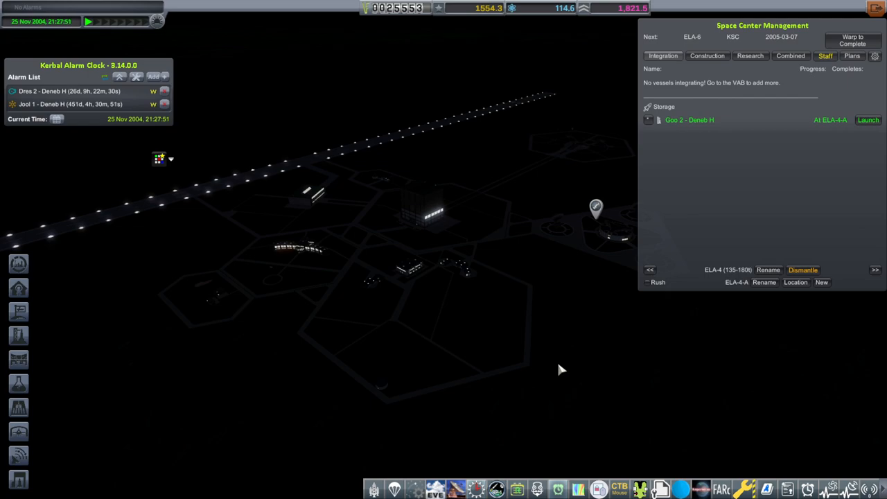
mouse_move(624, 394)
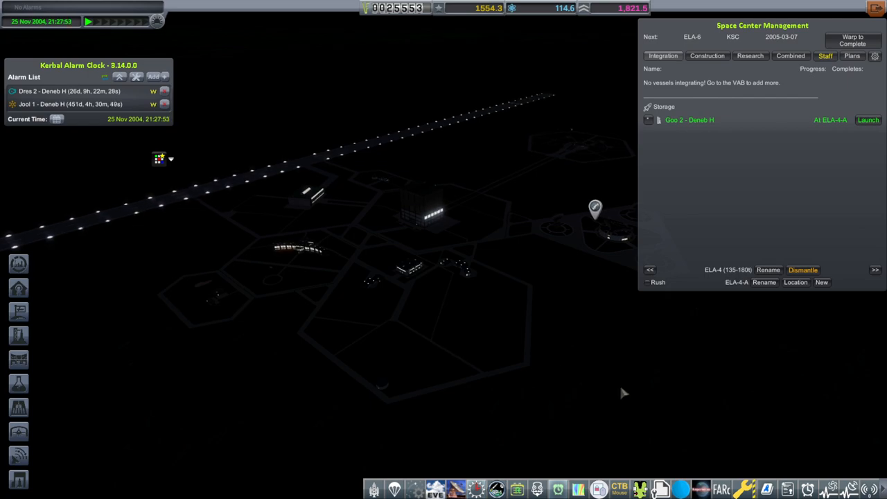
click(869, 120)
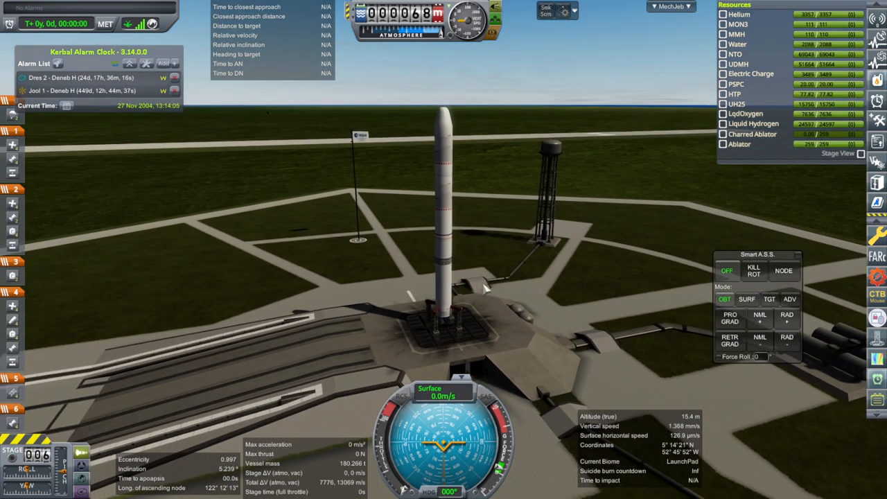
mouse_move(478, 269)
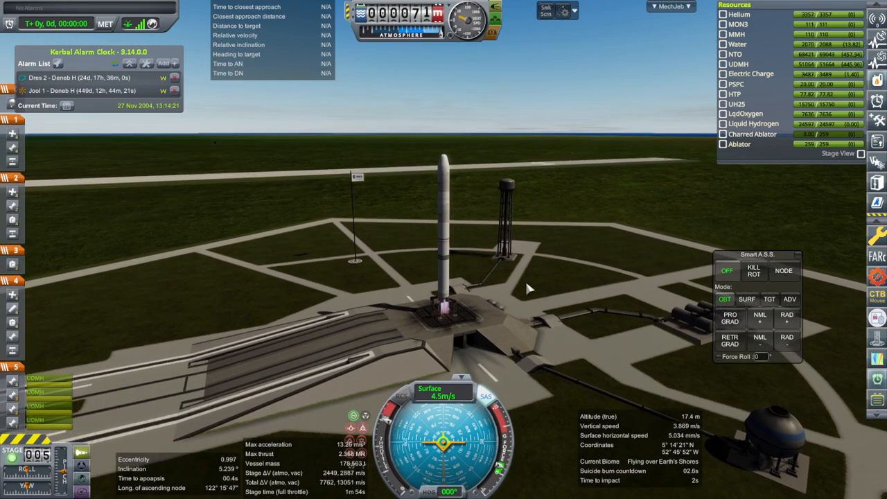
Fly Goo 2's ascent, drop the spent lower stage and check the heatshield options
click(747, 300)
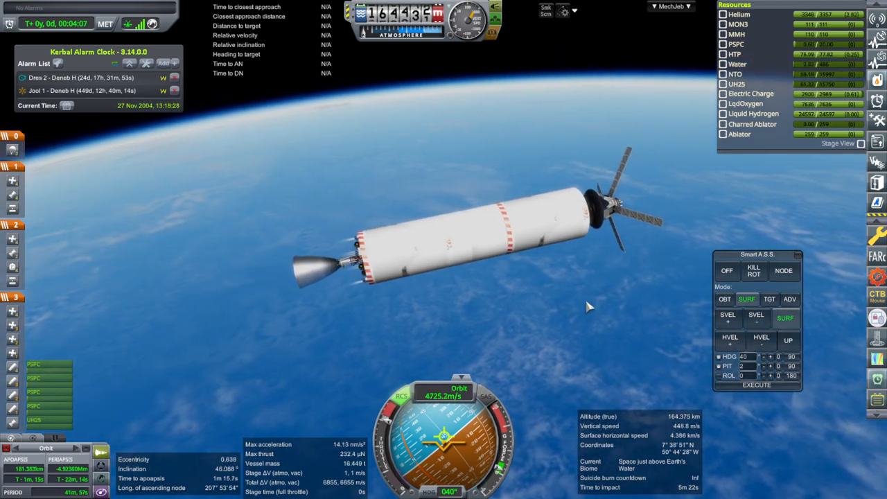
key(space)
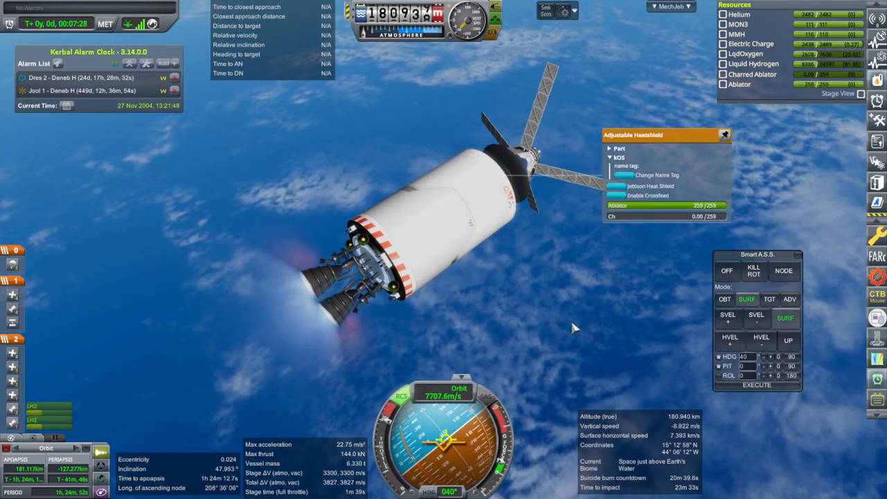
click(725, 136)
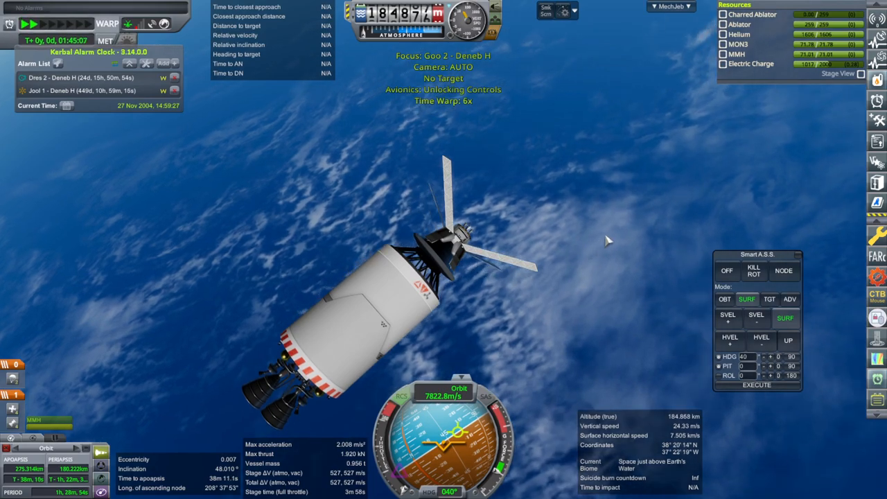
Hold the capsule retrograde in orbit-relative mode and retract the ST3 solar panel
click(790, 299)
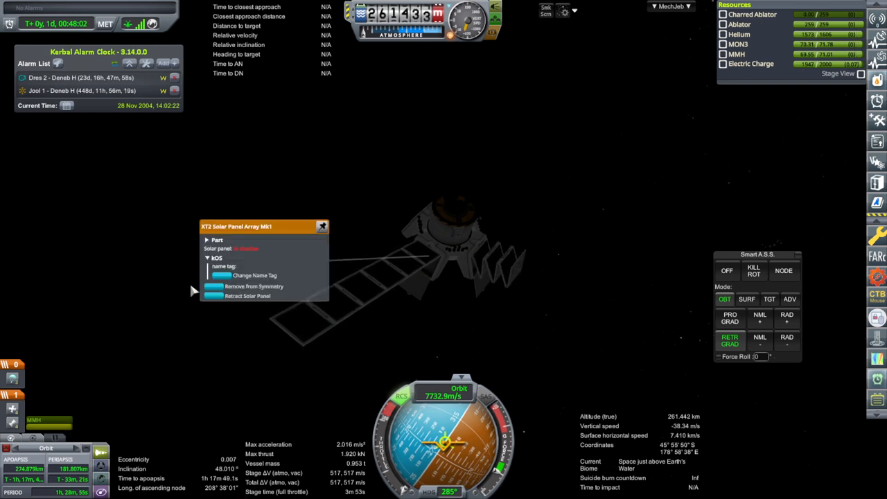
click(247, 296)
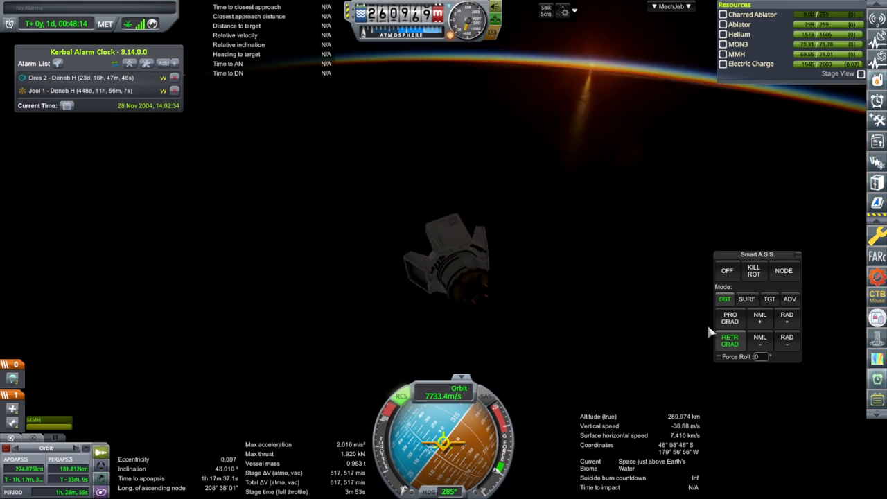
Finish the retrograde burn and hold surface-relative attitude for reentry
click(730, 318)
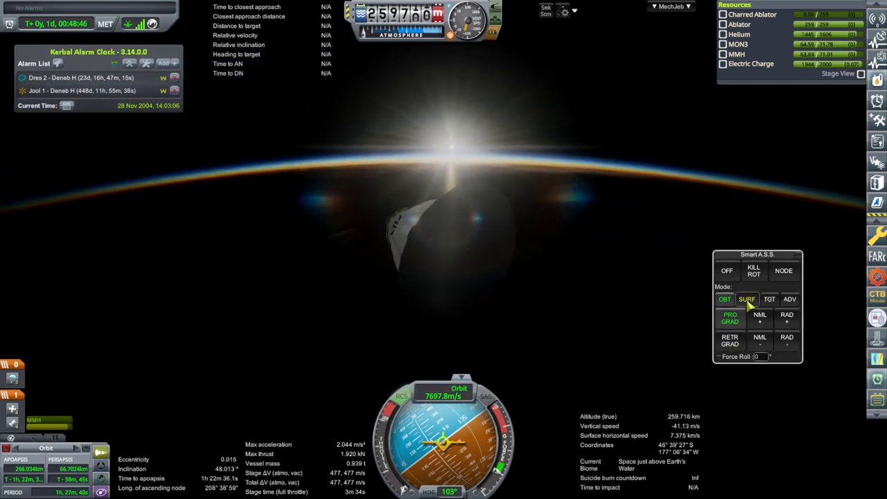
click(747, 300)
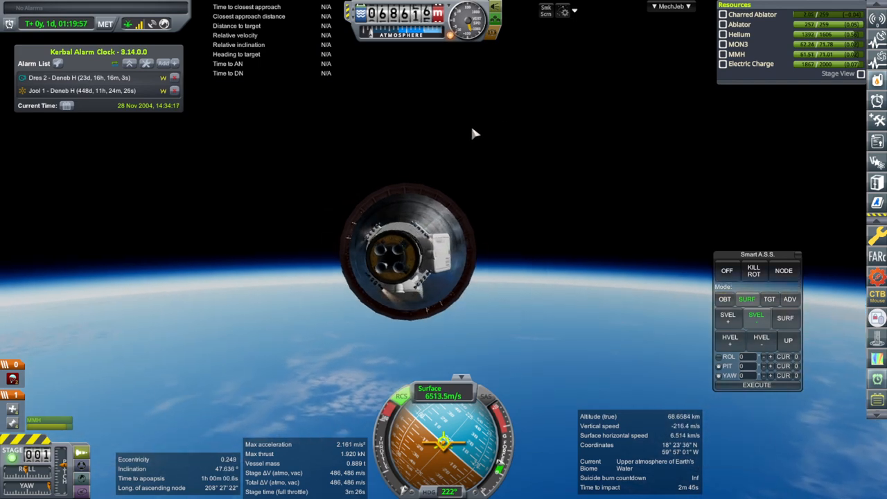
mouse_move(524, 260)
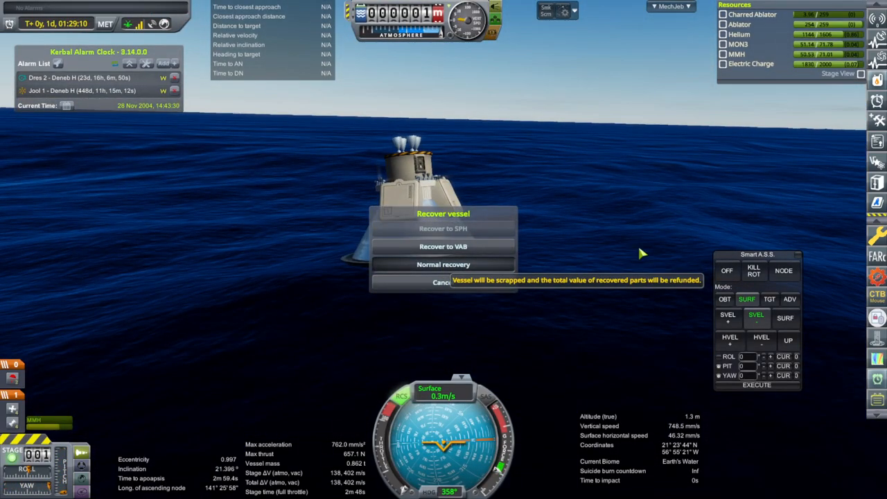
Recover the capsule normally, accept the science report and pass the mission summary
click(443, 264)
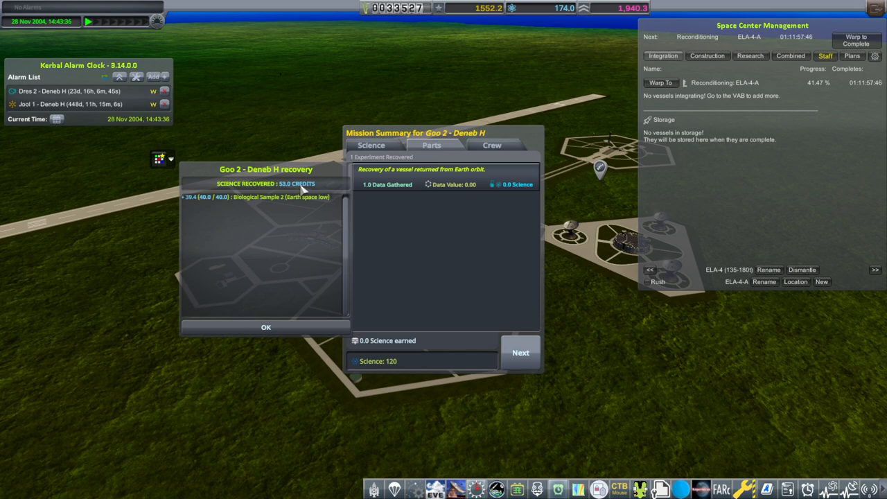
click(432, 145)
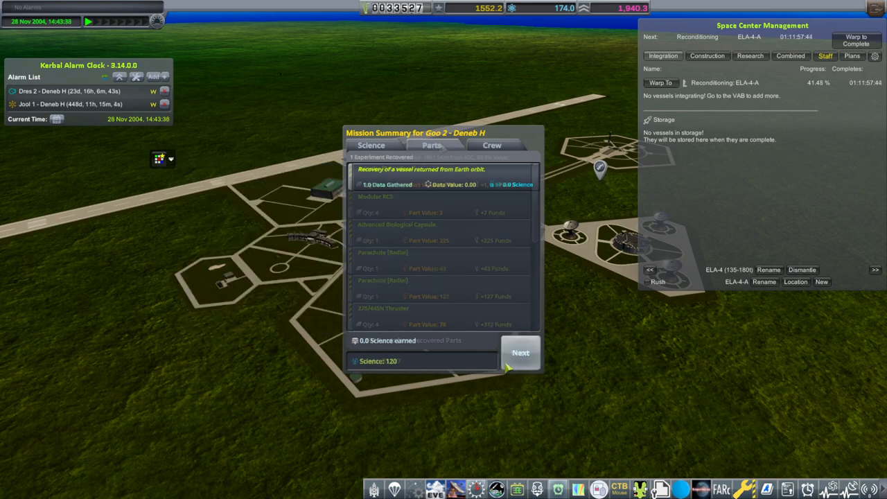
click(521, 354)
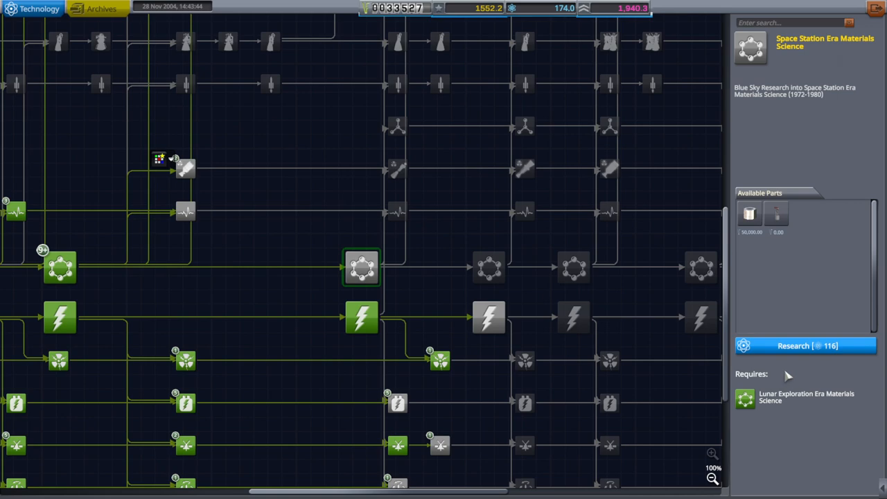
click(806, 346)
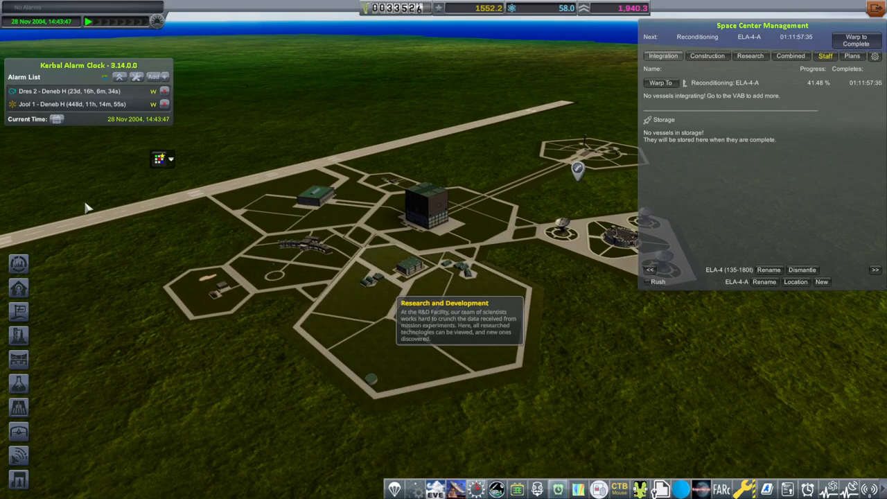
mouse_move(55, 91)
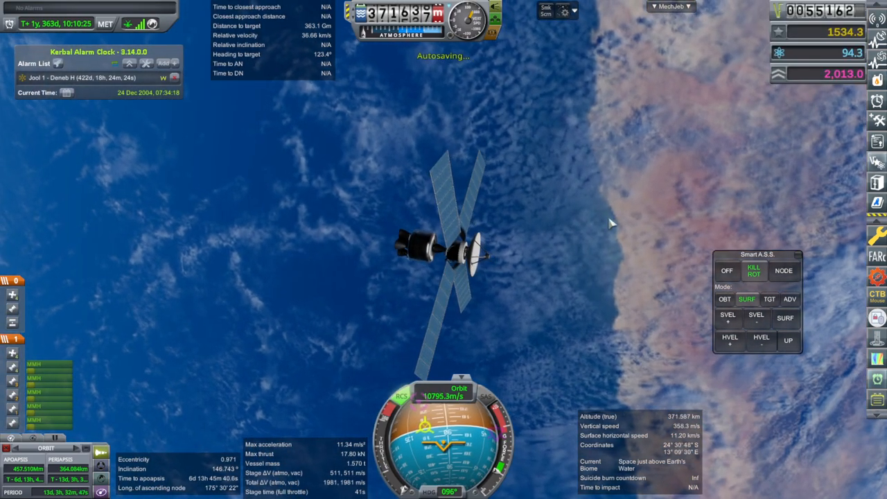
Leave the Jool 1 flight via the pause menu and return to the Space Center
key(Escape)
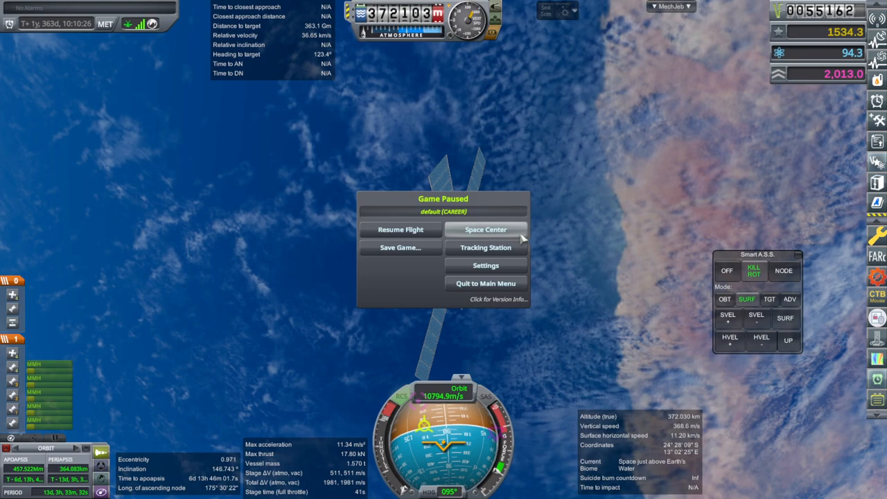
mouse_move(632, 166)
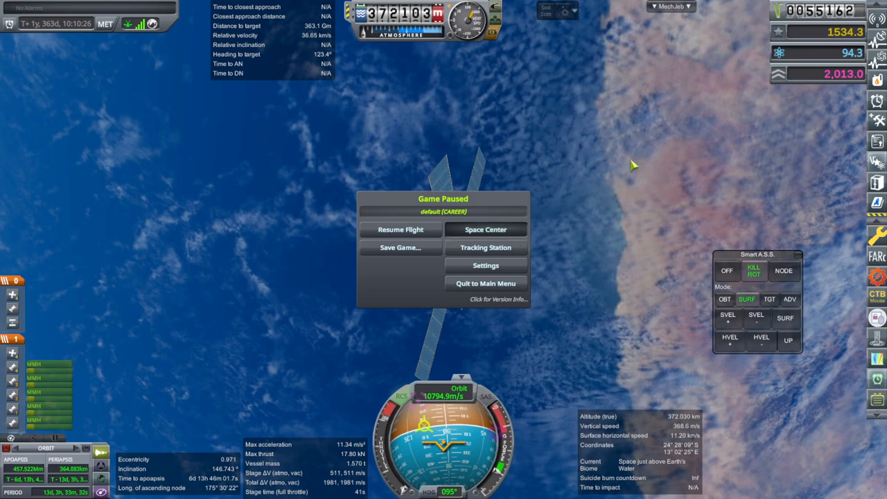
click(485, 231)
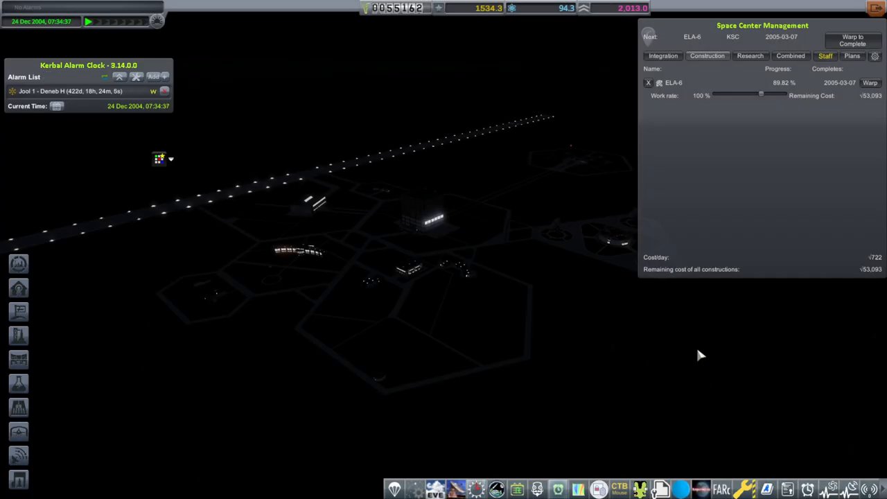
mouse_move(755, 313)
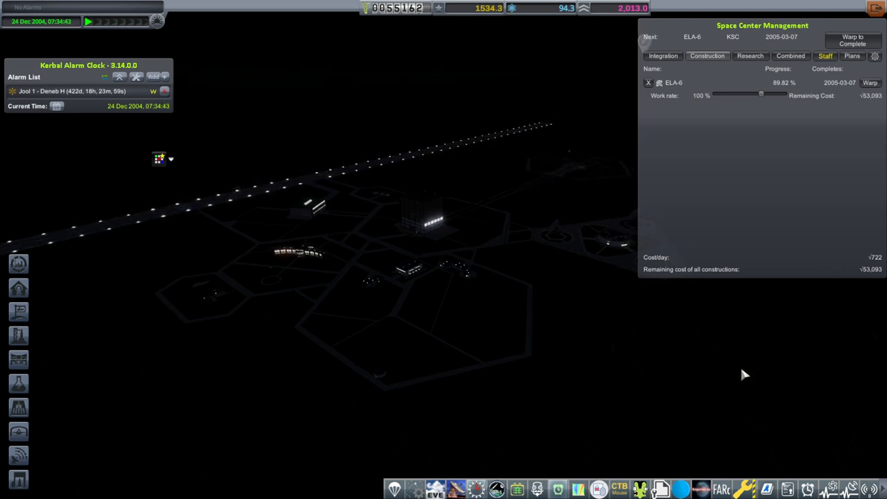
mouse_move(631, 321)
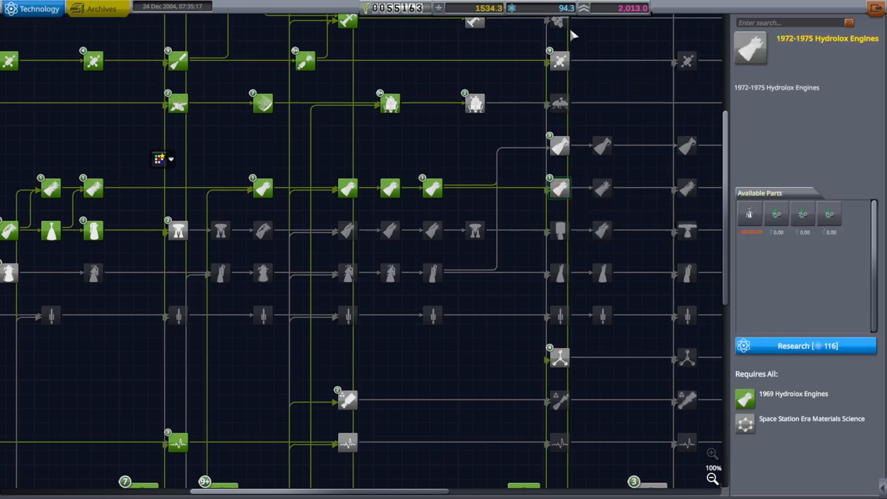
mouse_move(860, 36)
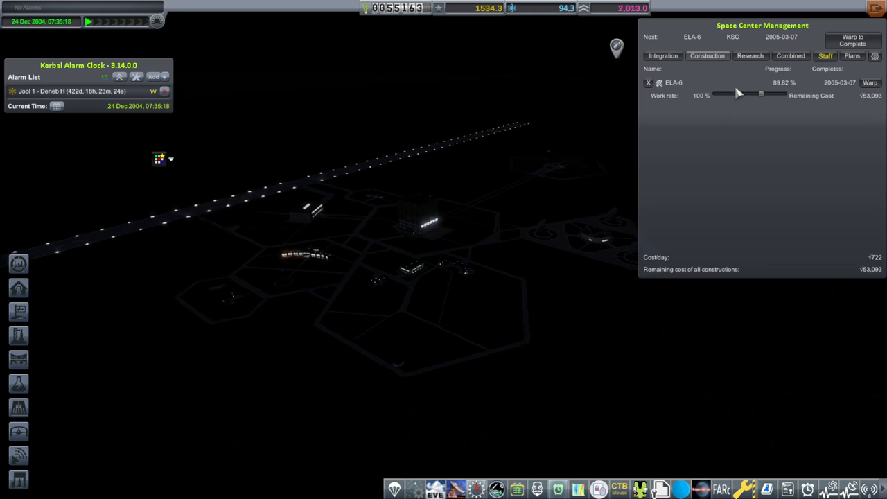
mouse_move(622, 372)
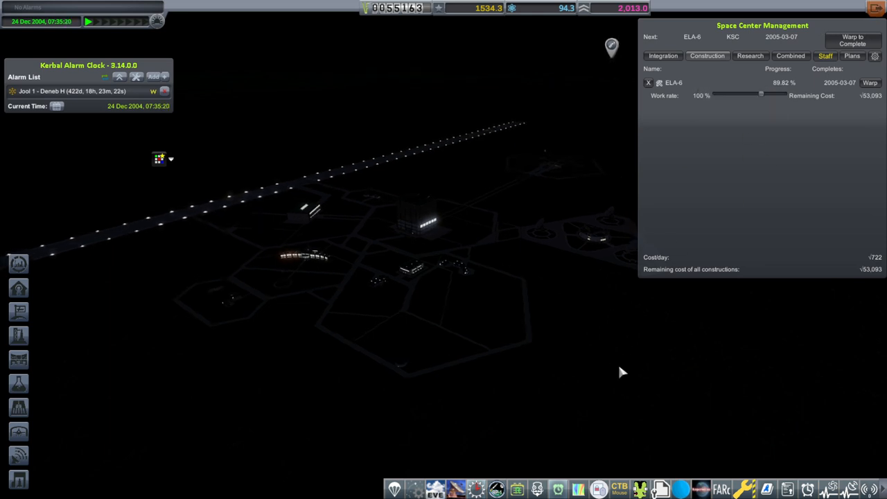